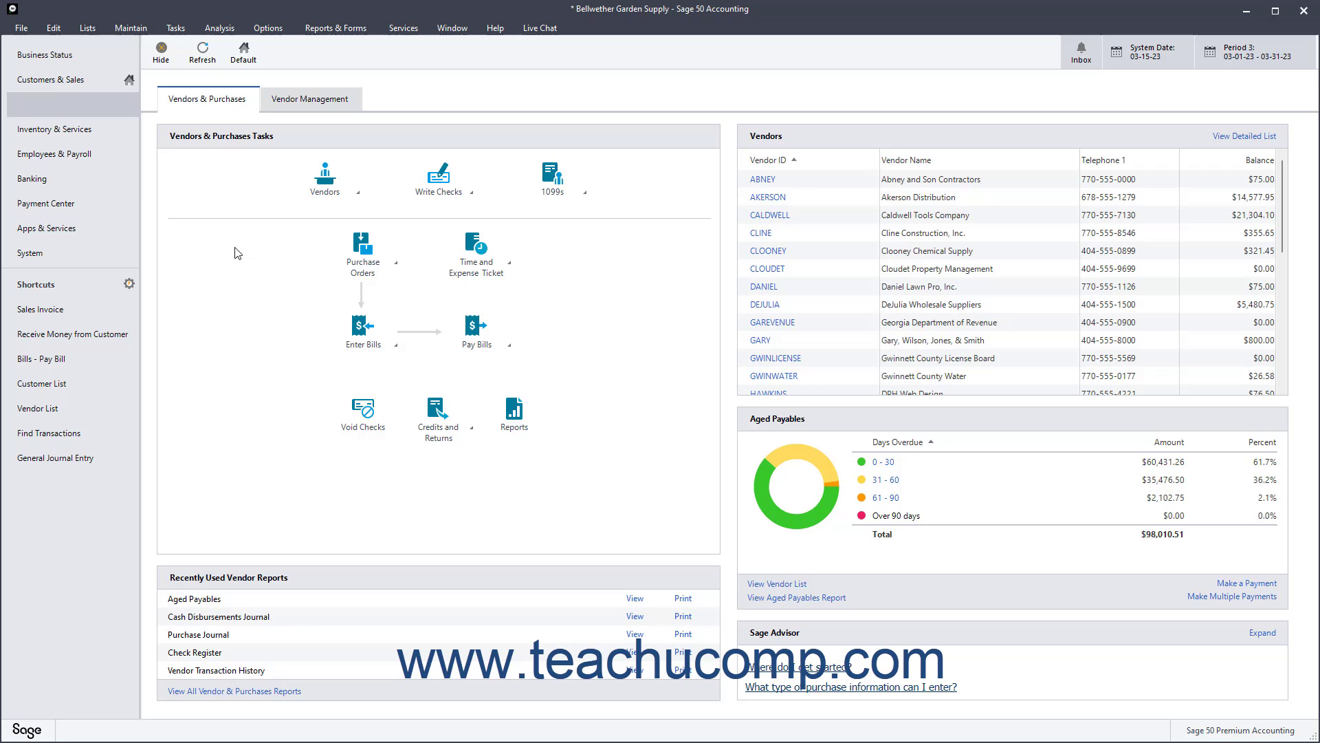
Start a new Purchases/Receive Inventory entry from the Tasks menu
left_click(55, 103)
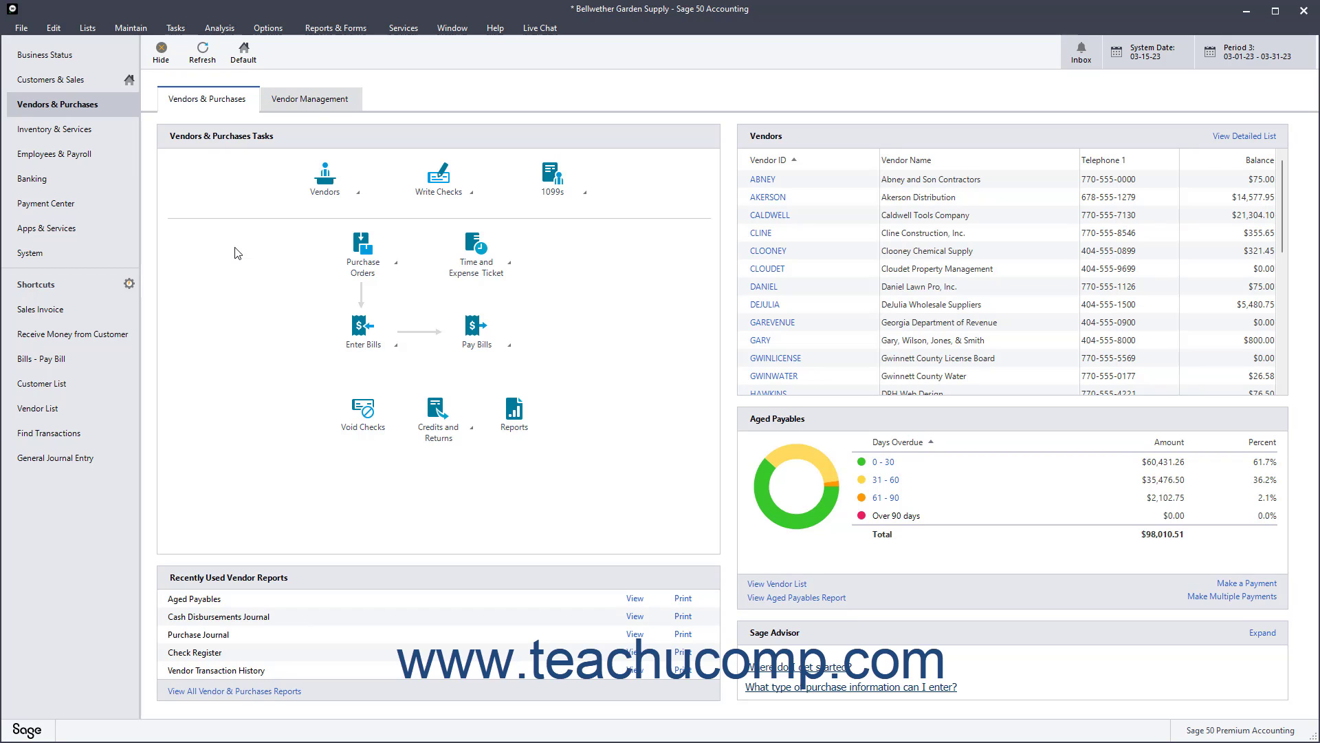
mouse_move(176, 28)
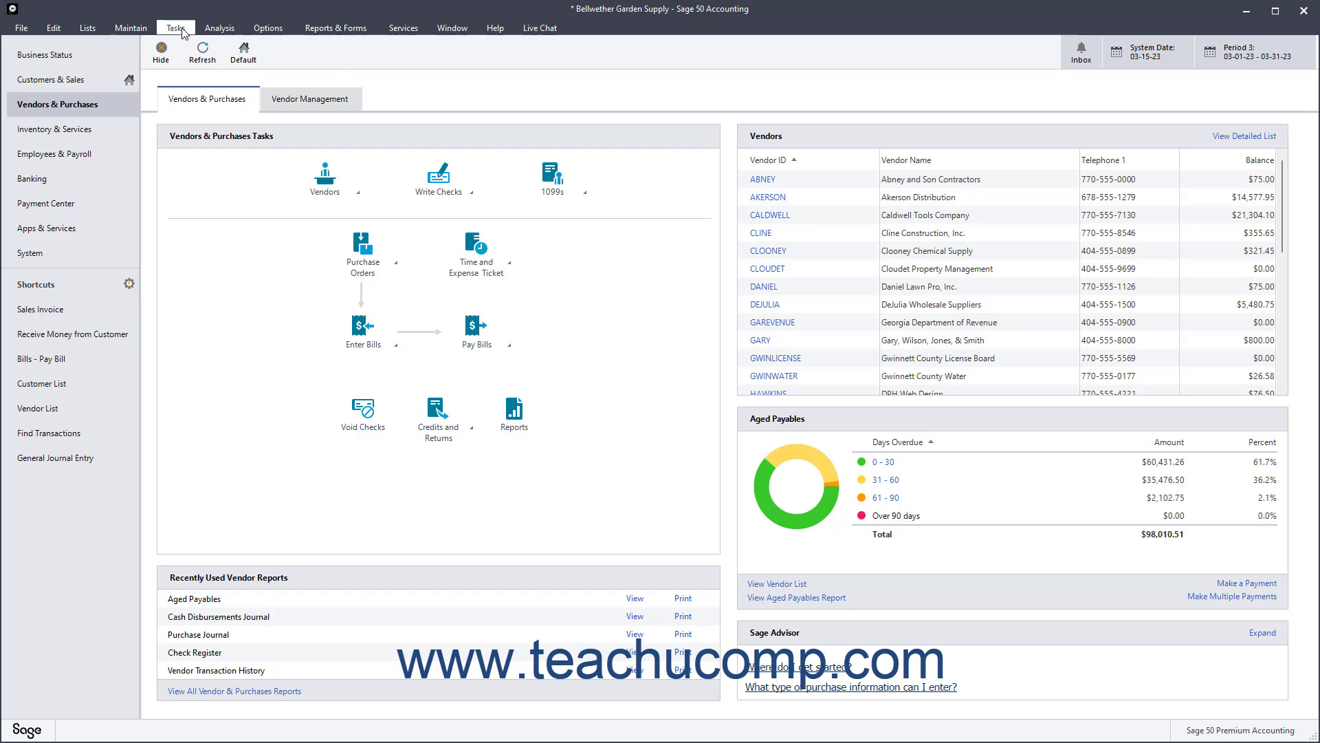
left_click(176, 28)
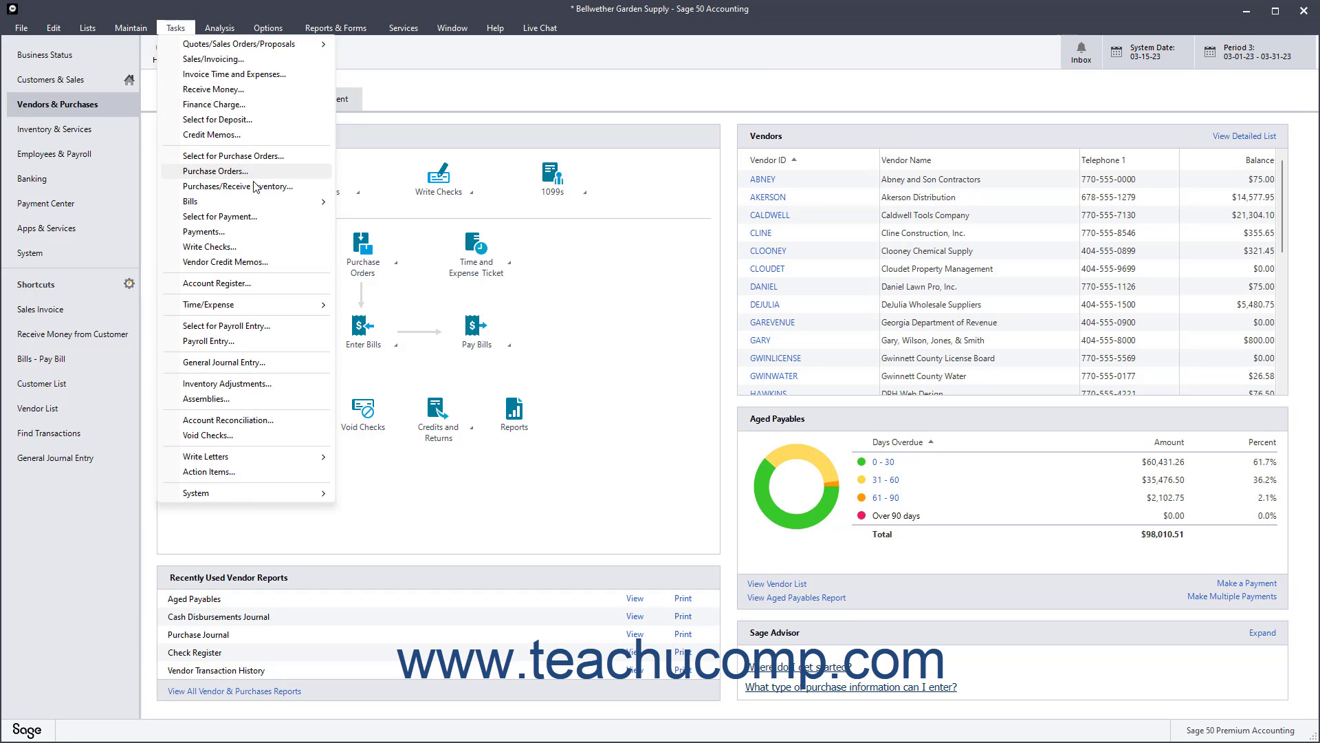
mouse_move(256, 186)
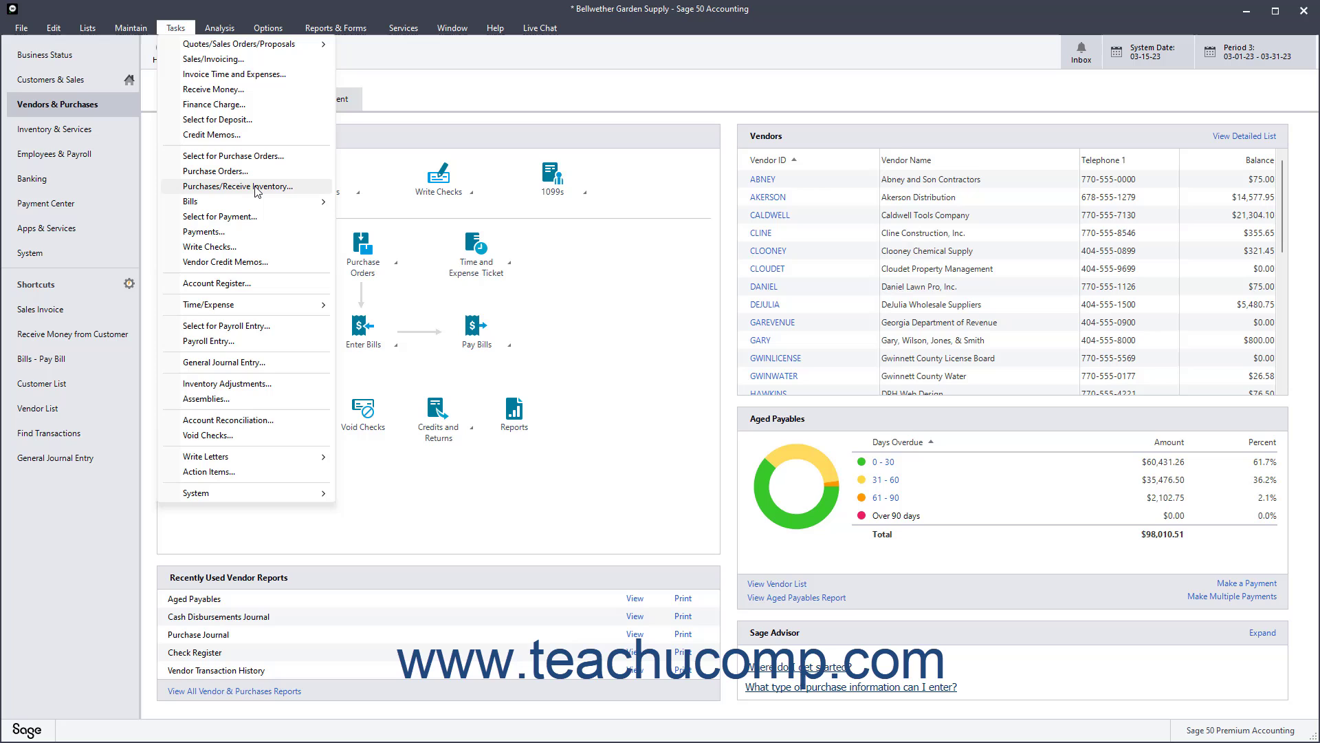
left_click(235, 185)
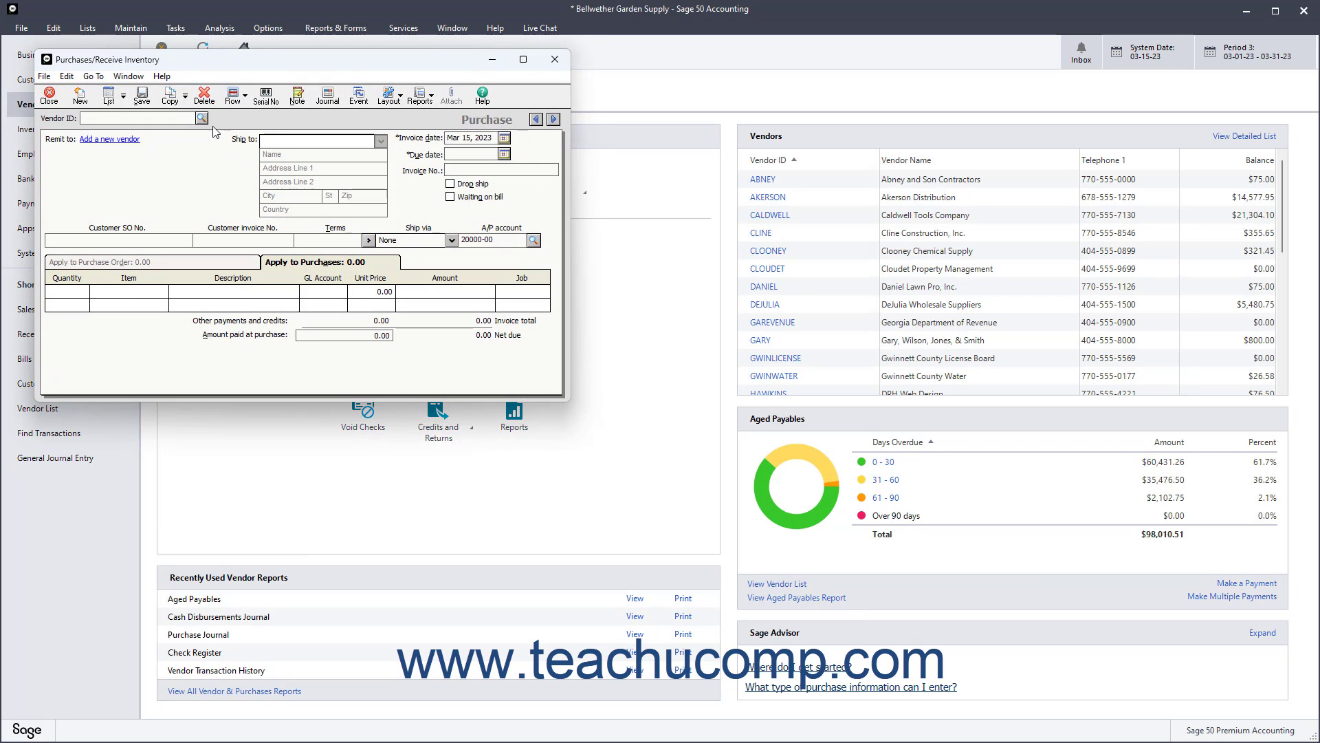
mouse_move(200, 119)
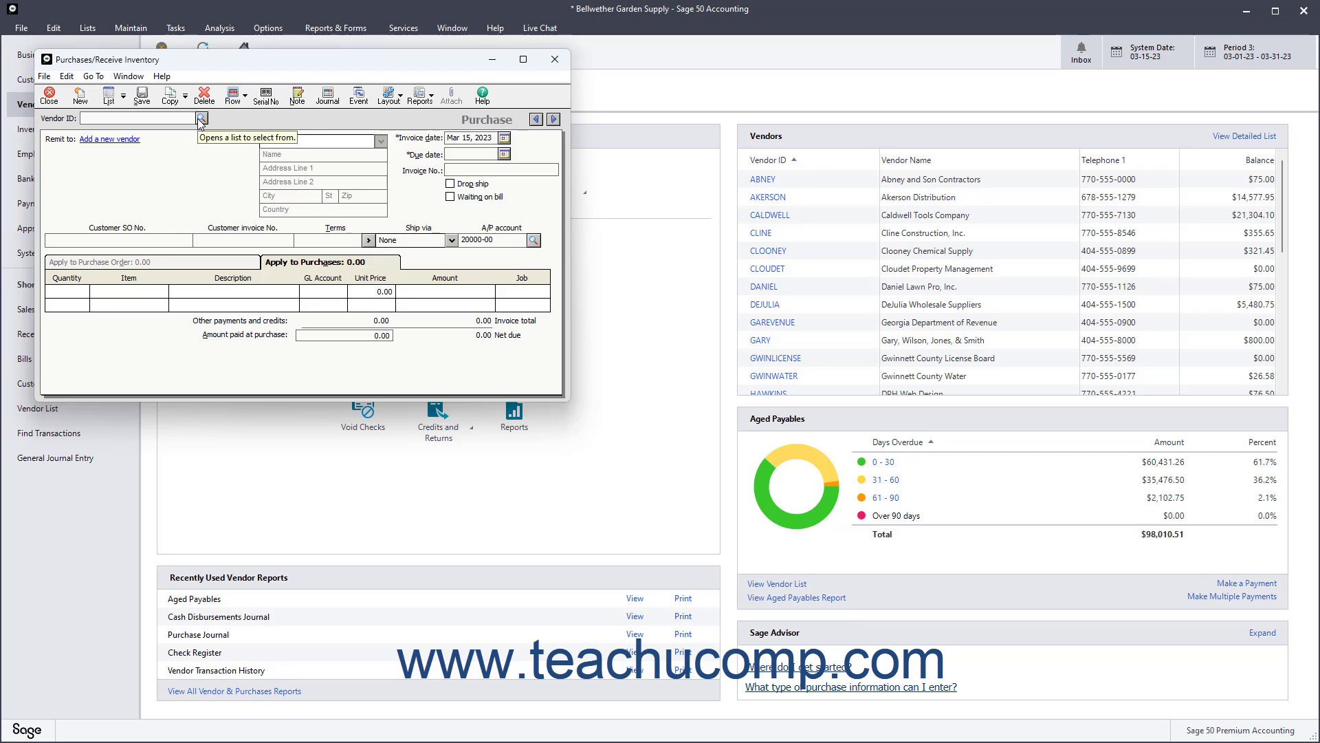
Select vendor DEJULIA from the lookup so DeJulia Wholesale Suppliers' address and terms fill in
left_click(201, 118)
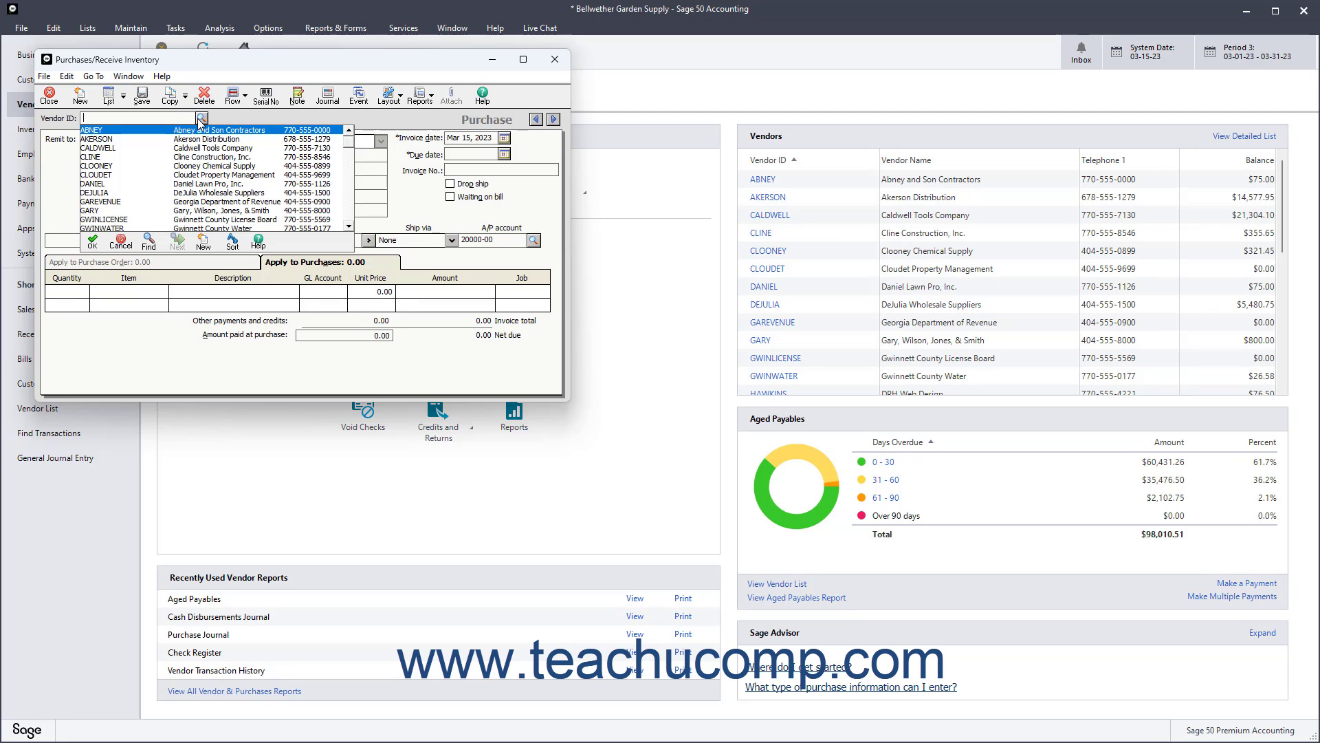
mouse_move(178, 191)
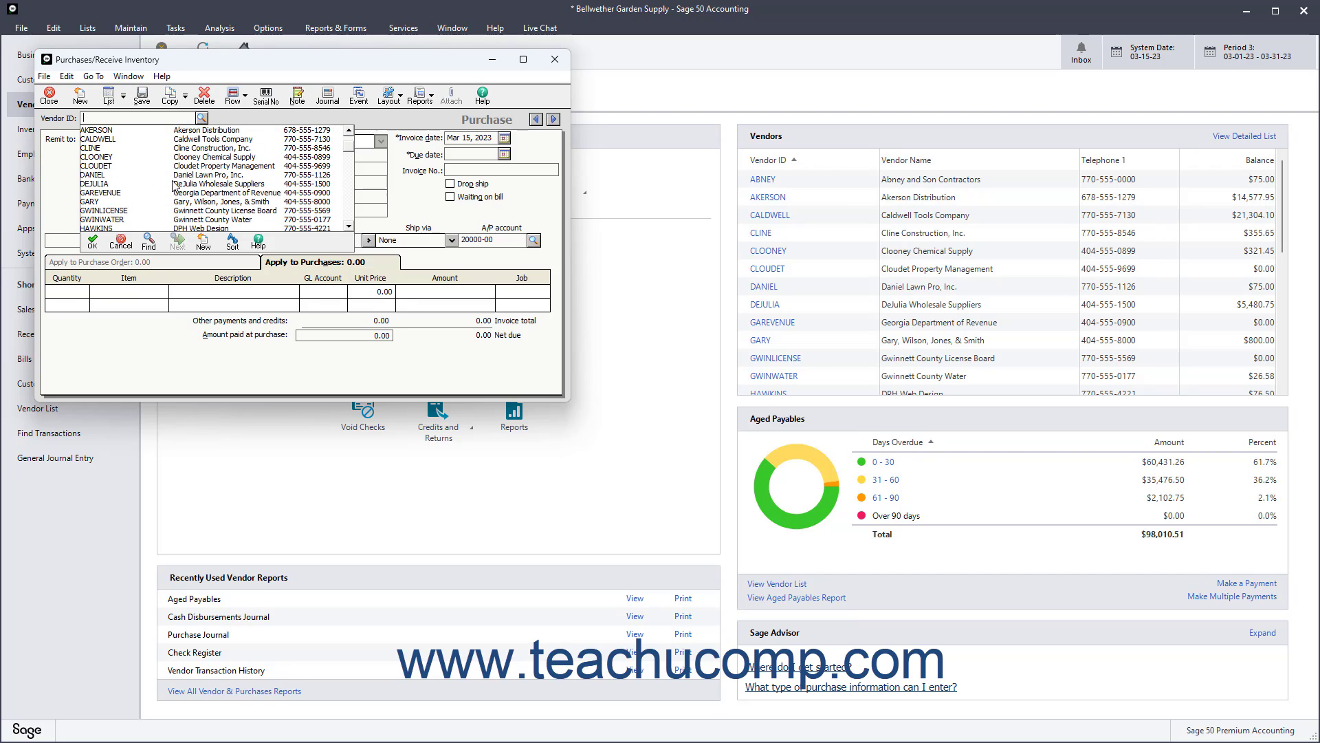
left_click(117, 183)
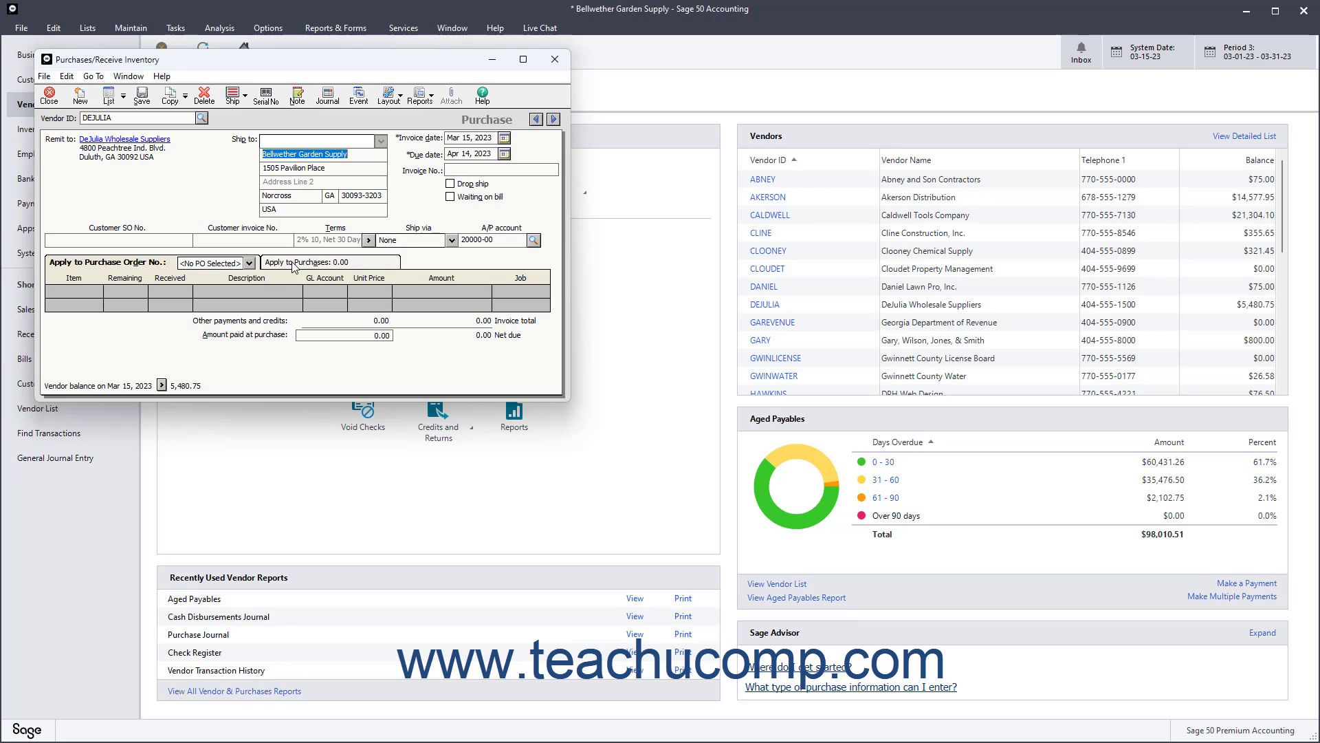
left_click(328, 262)
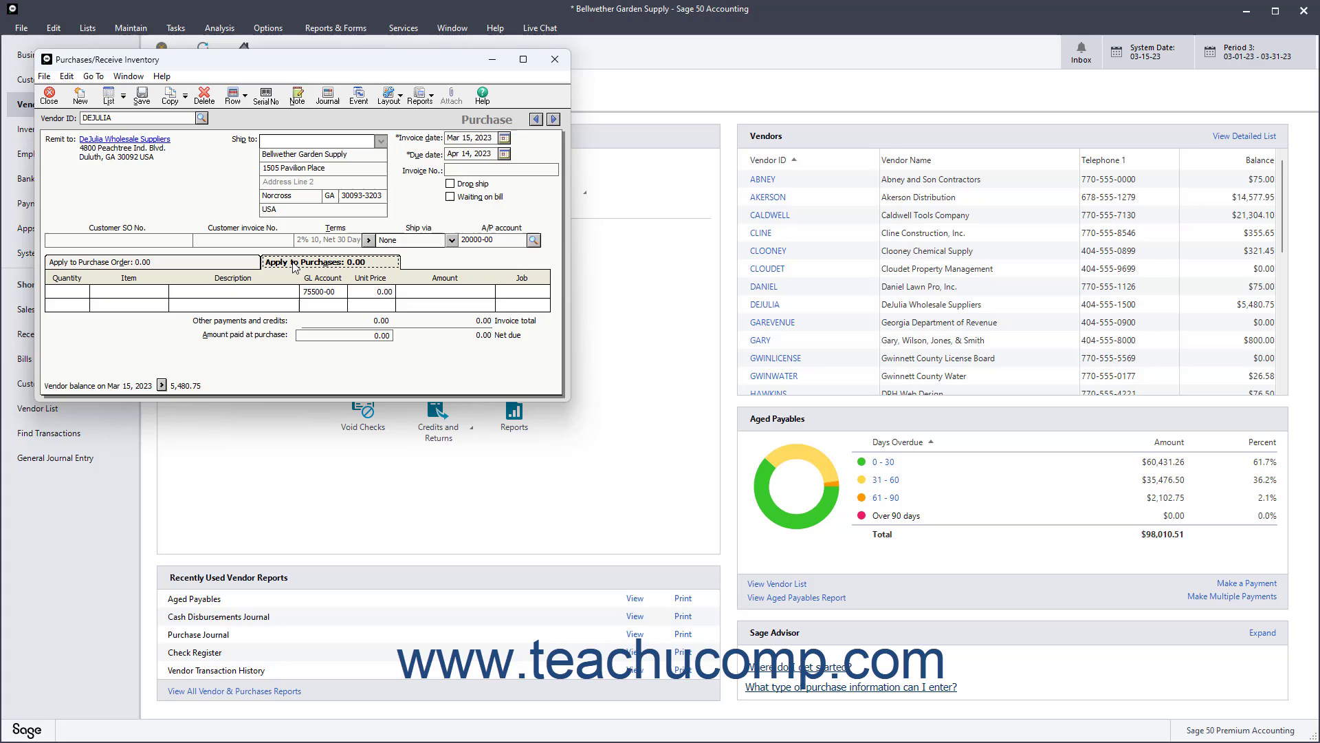
left_click(106, 261)
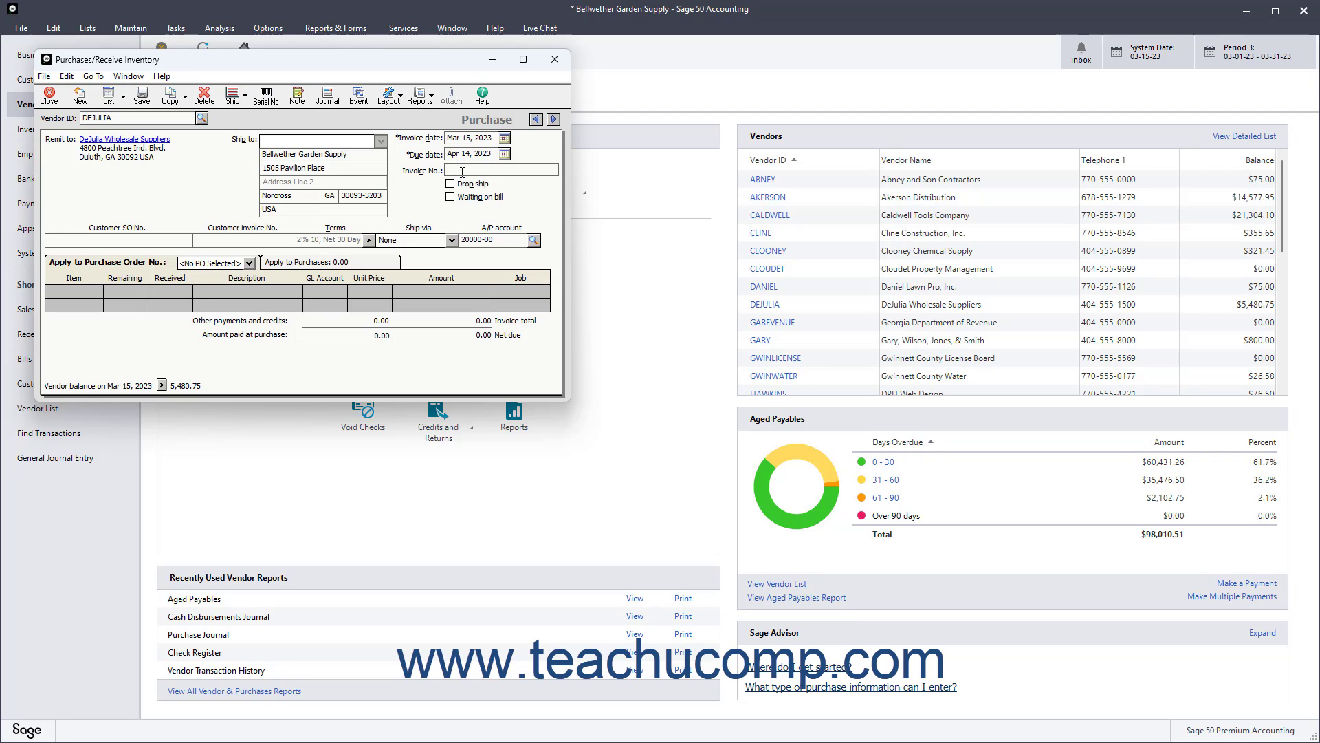
Mark the purchase Waiting on bill and enter invoice date 3/15/23
left_click(450, 197)
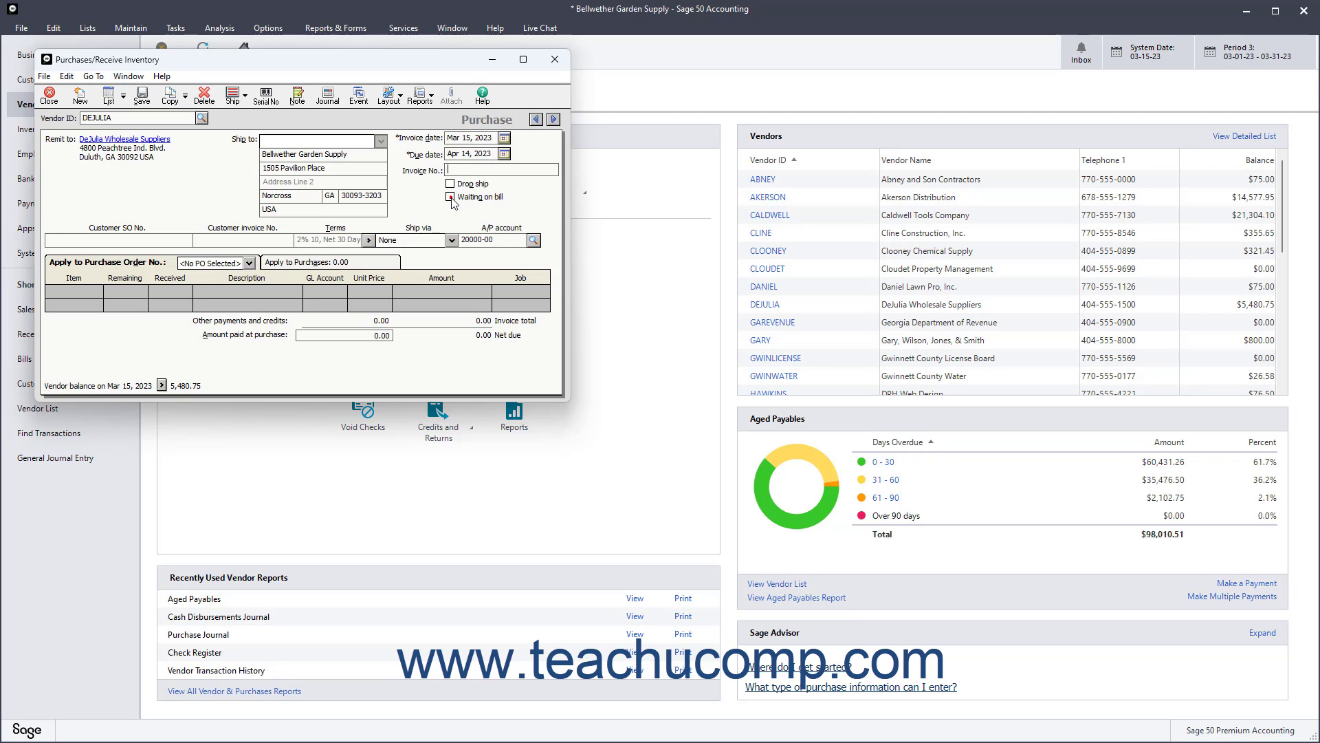
left_click(450, 197)
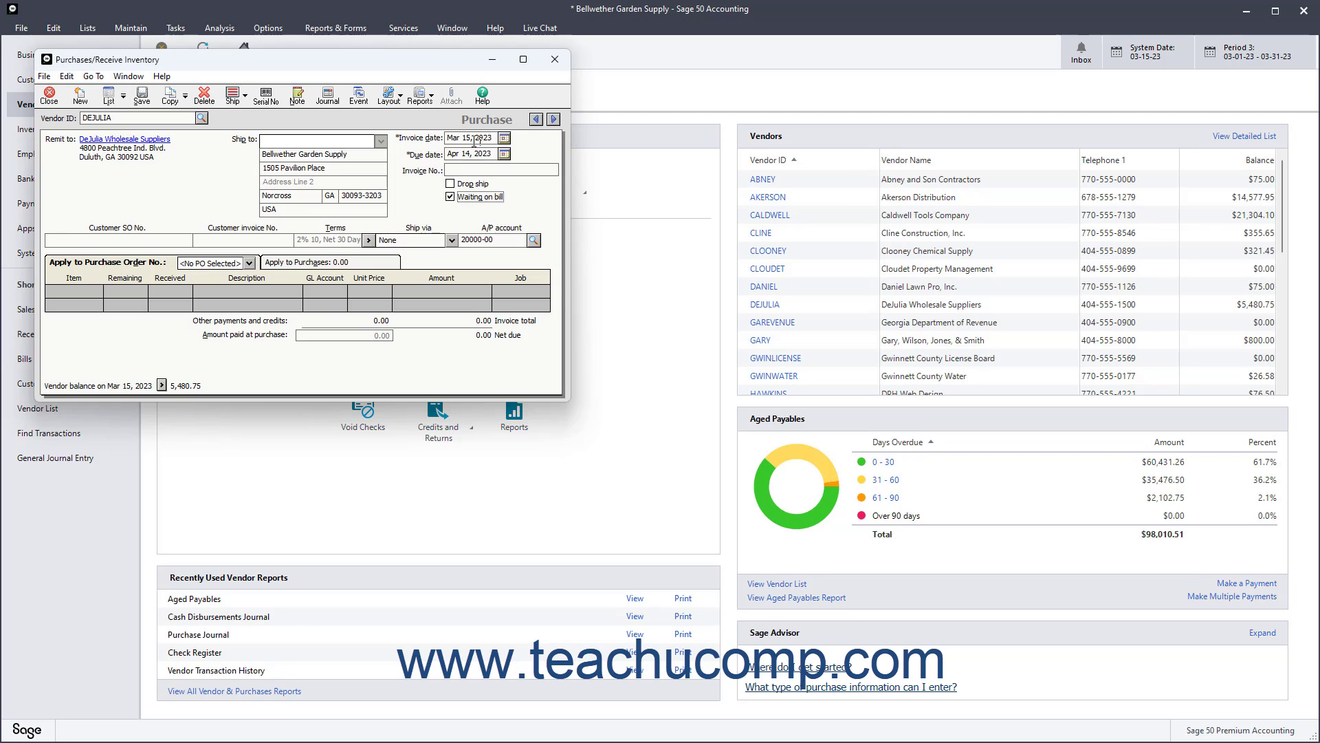
type("3/15/23")
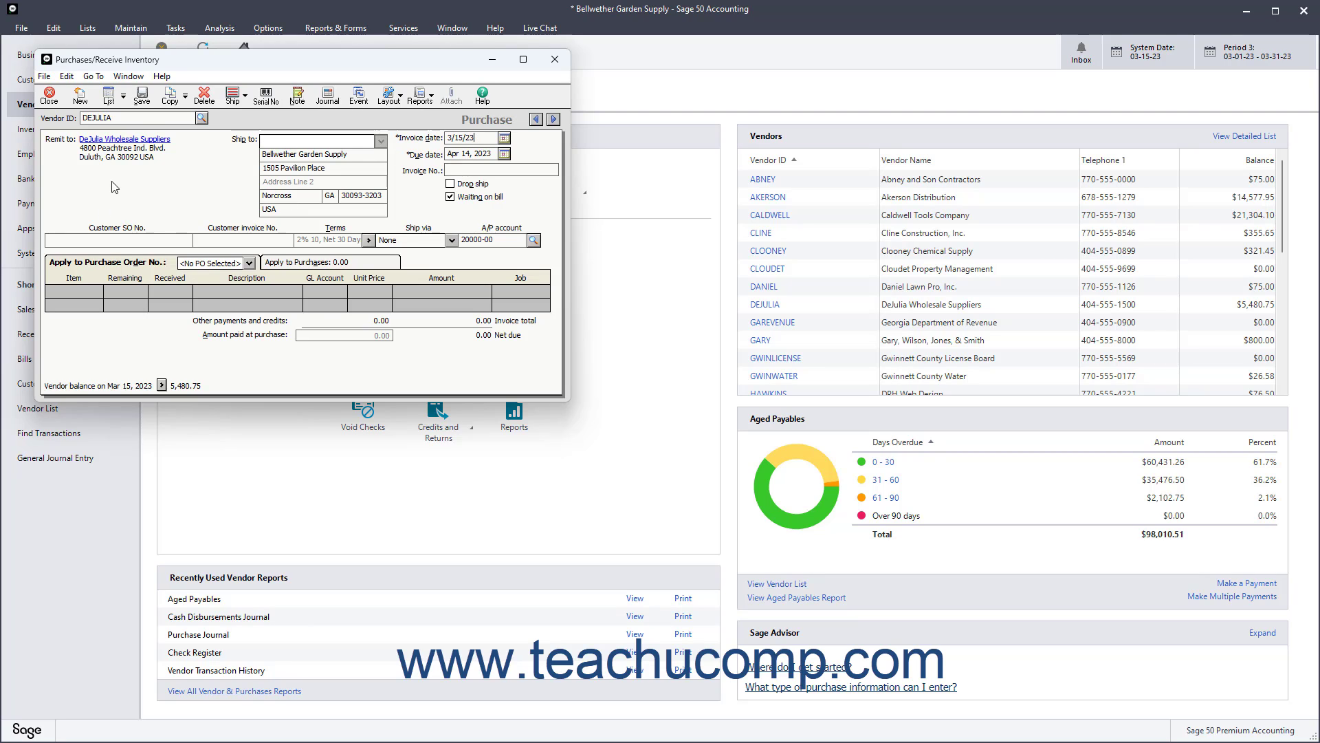
mouse_move(188, 199)
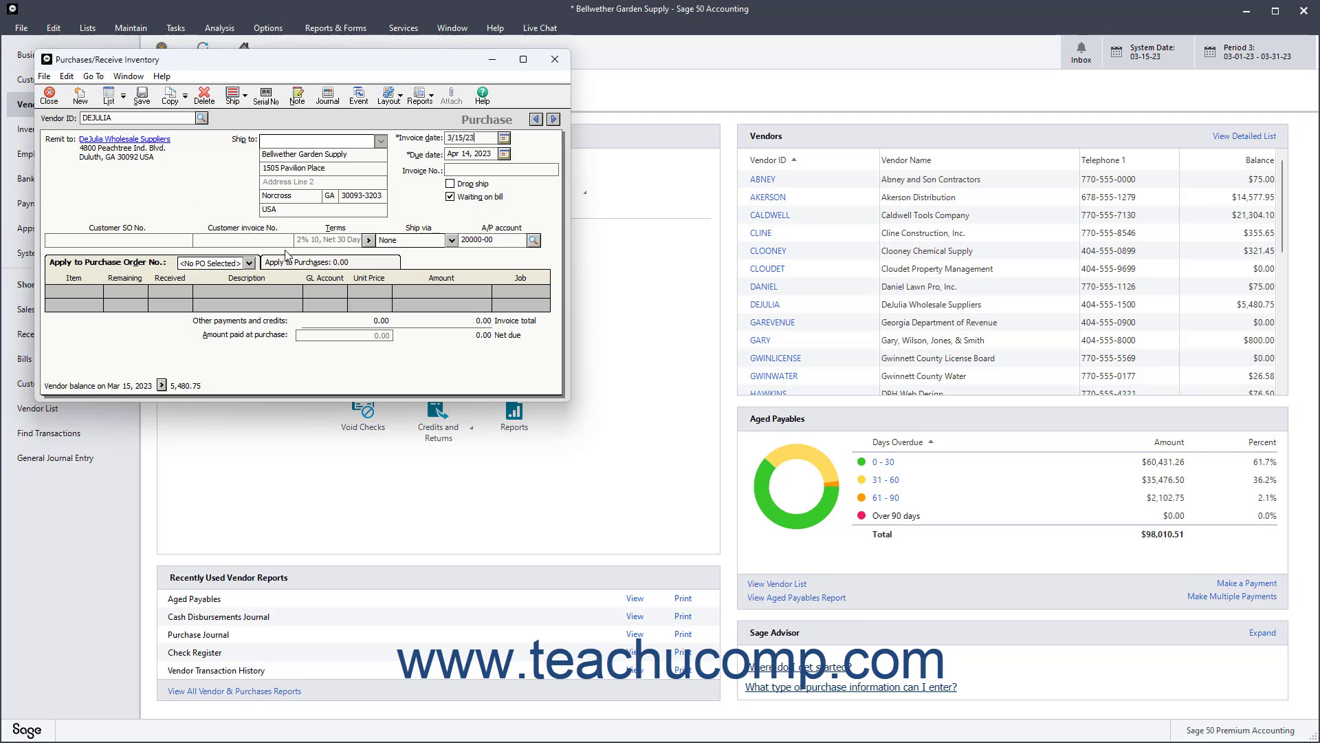
Add item COUT-1000 on the Apply to Purchases tab, making the total 300.00
left_click(329, 261)
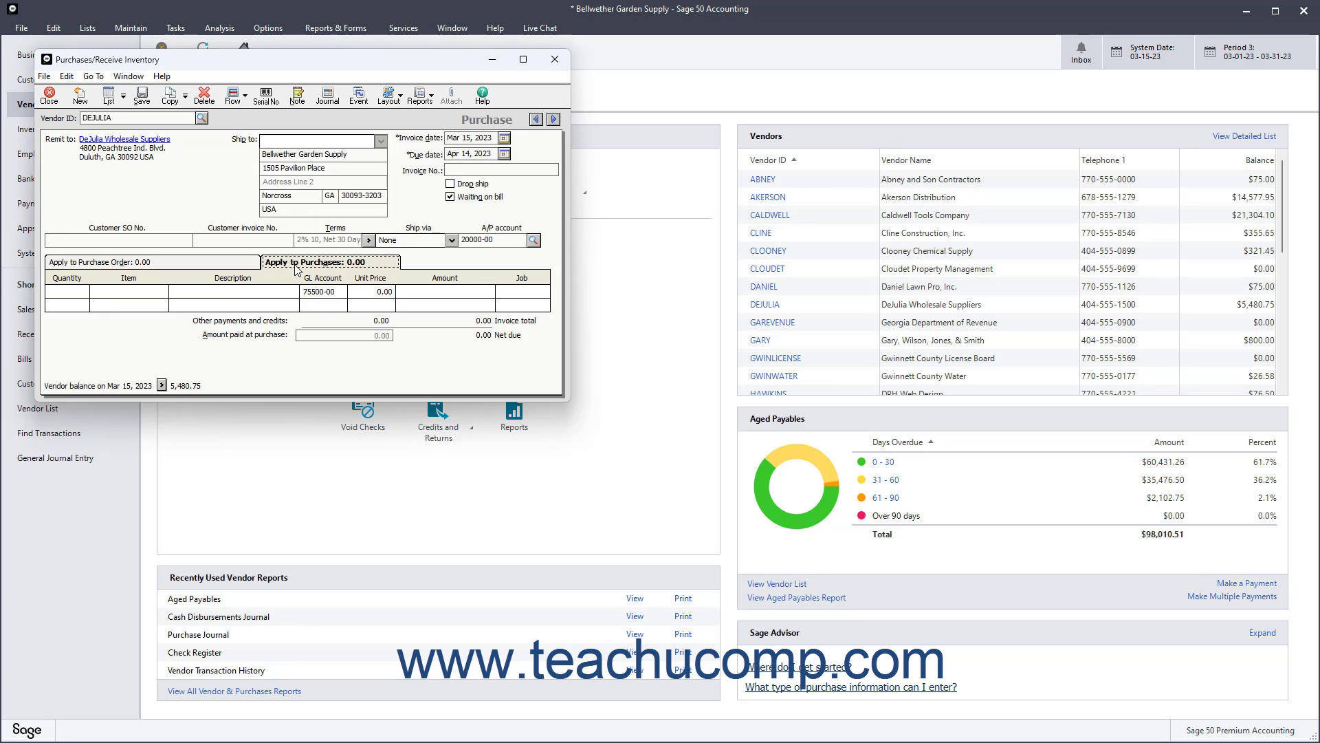
mouse_move(77, 297)
type("CO")
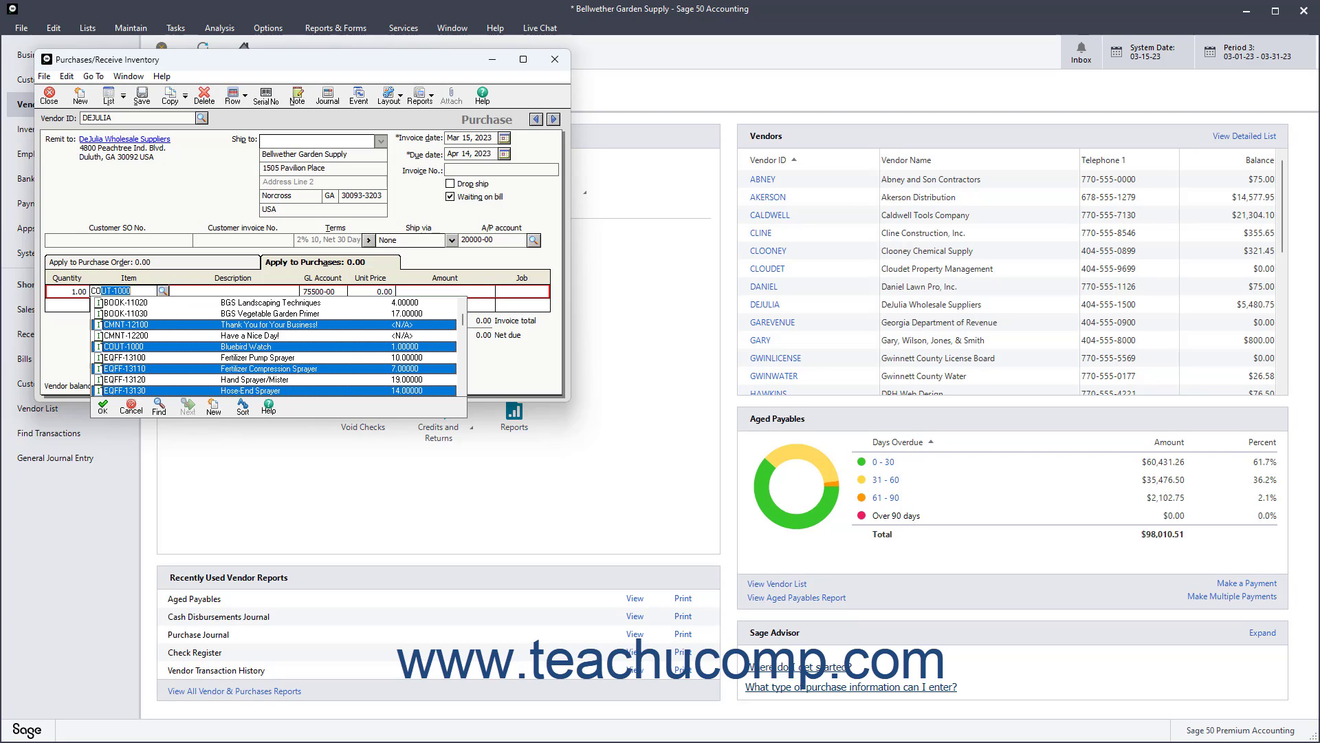
left_click(121, 347)
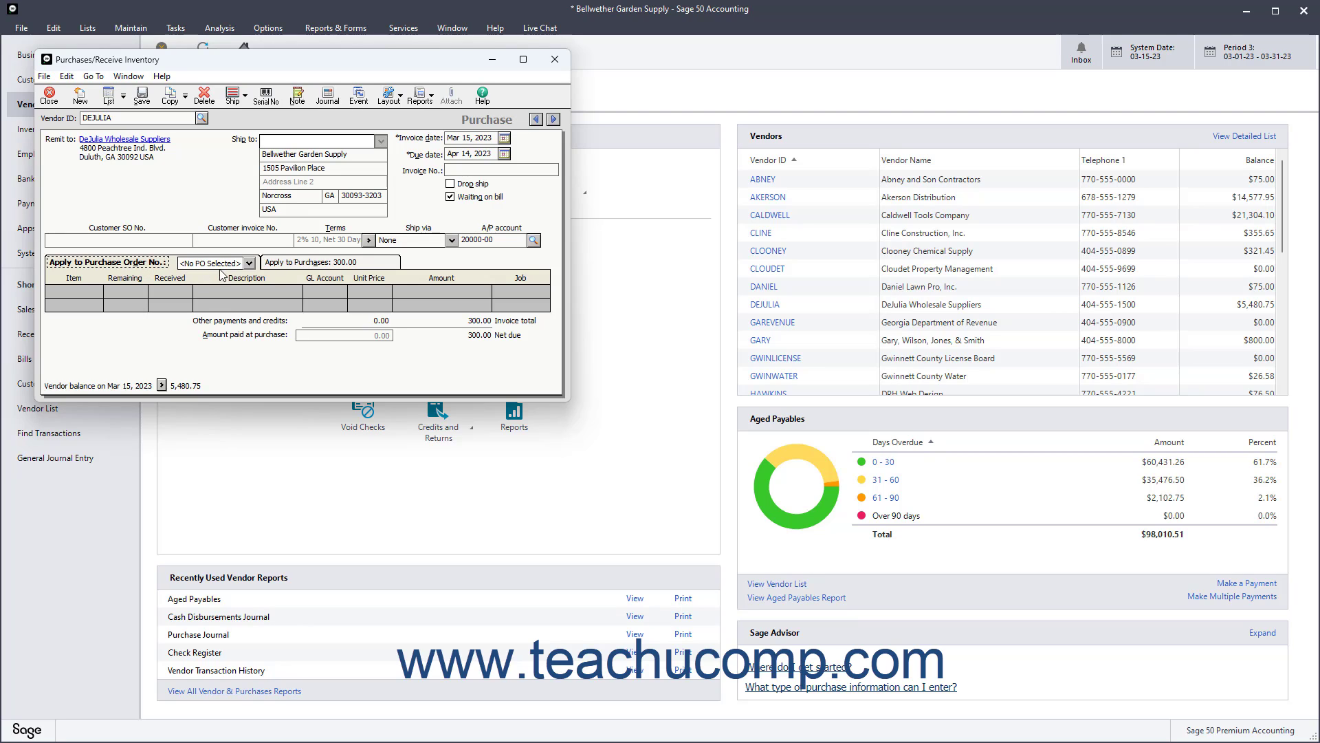
Choose purchase order 10202 to receive the SEGR-32100 and SEGR-32110 lines against
left_click(249, 263)
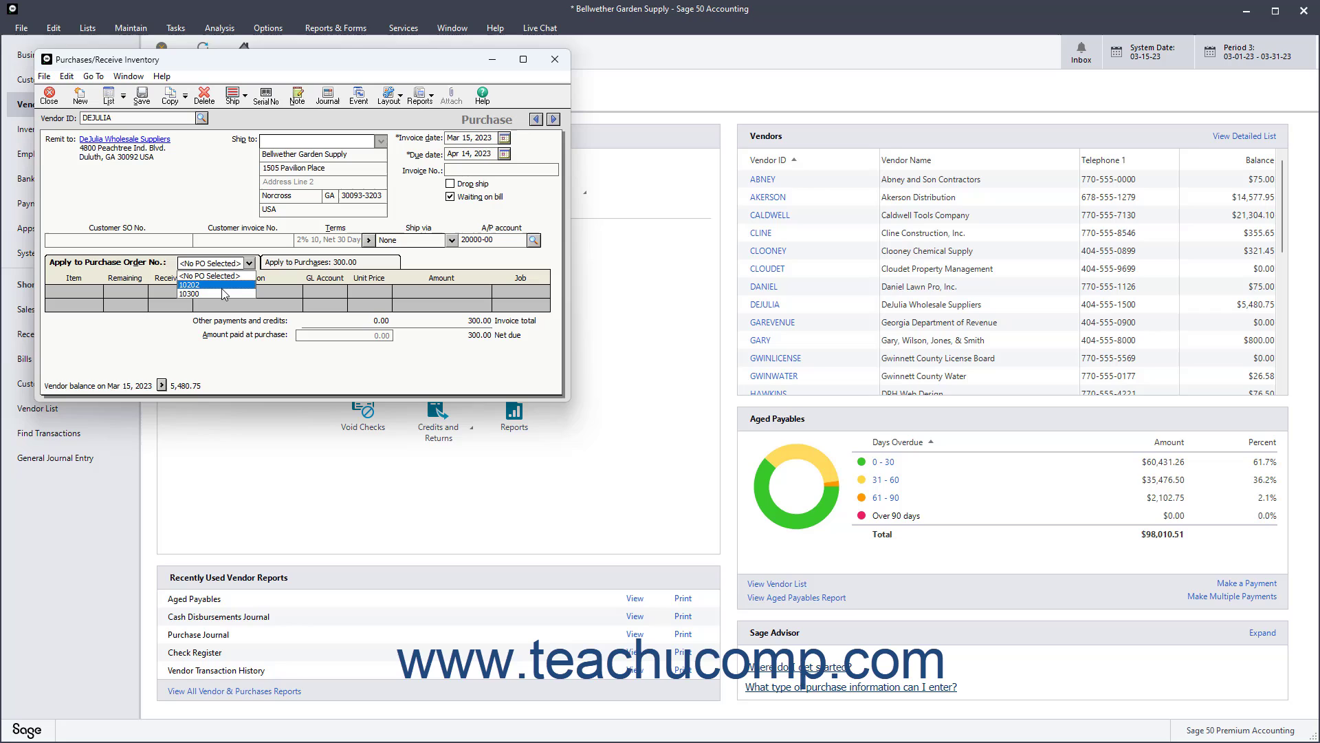
left_click(189, 283)
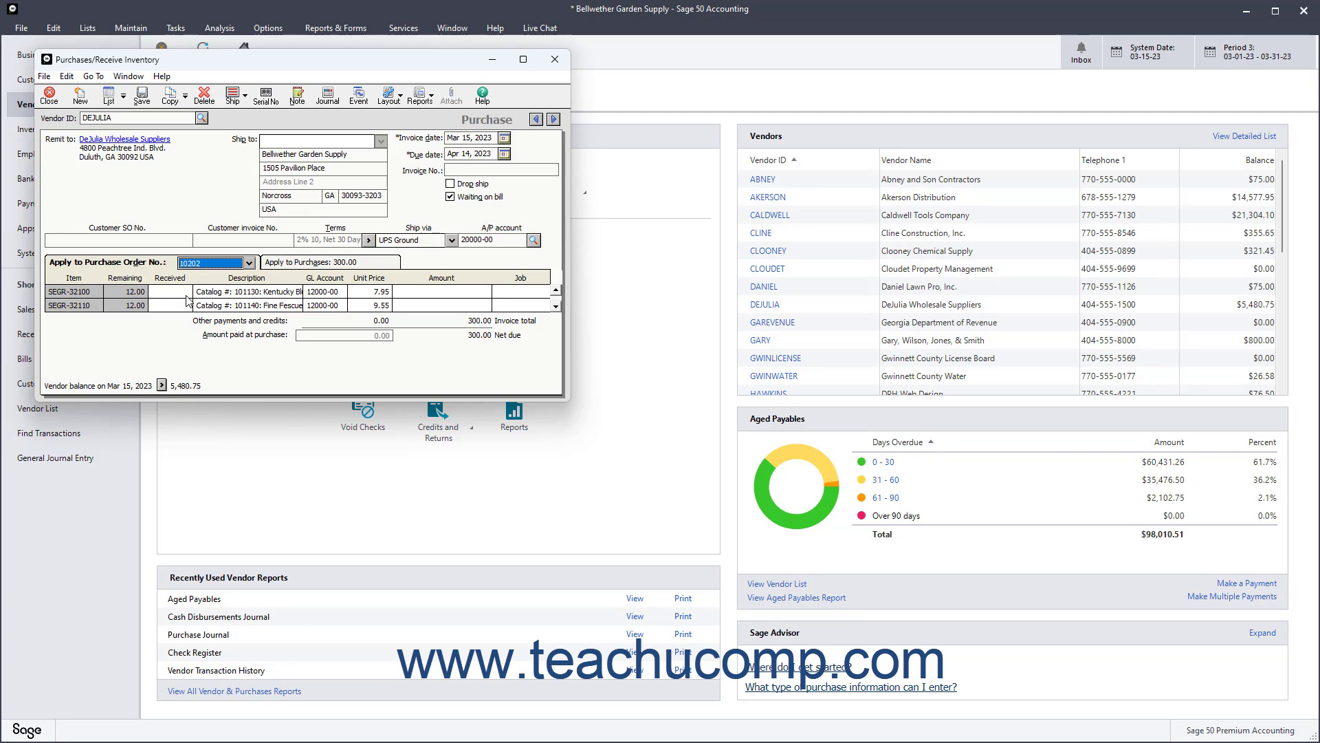
mouse_move(240, 300)
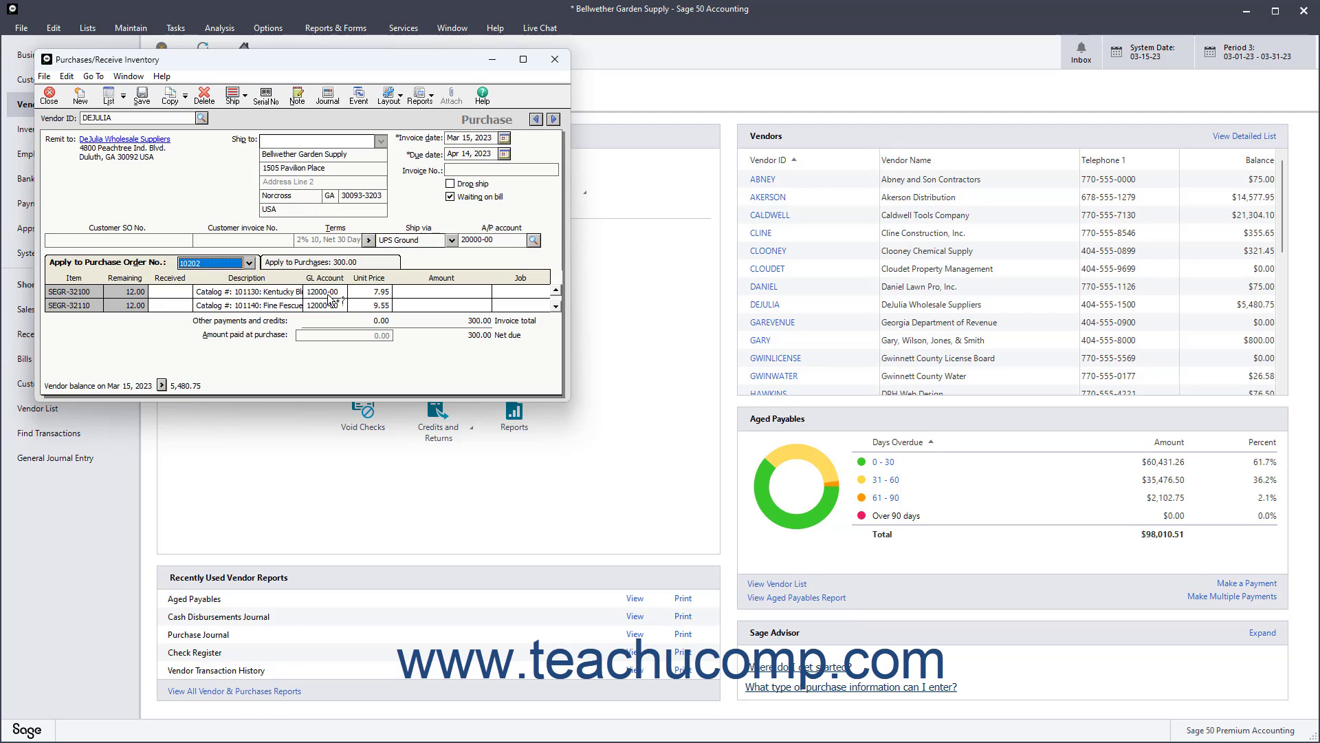
mouse_move(374, 301)
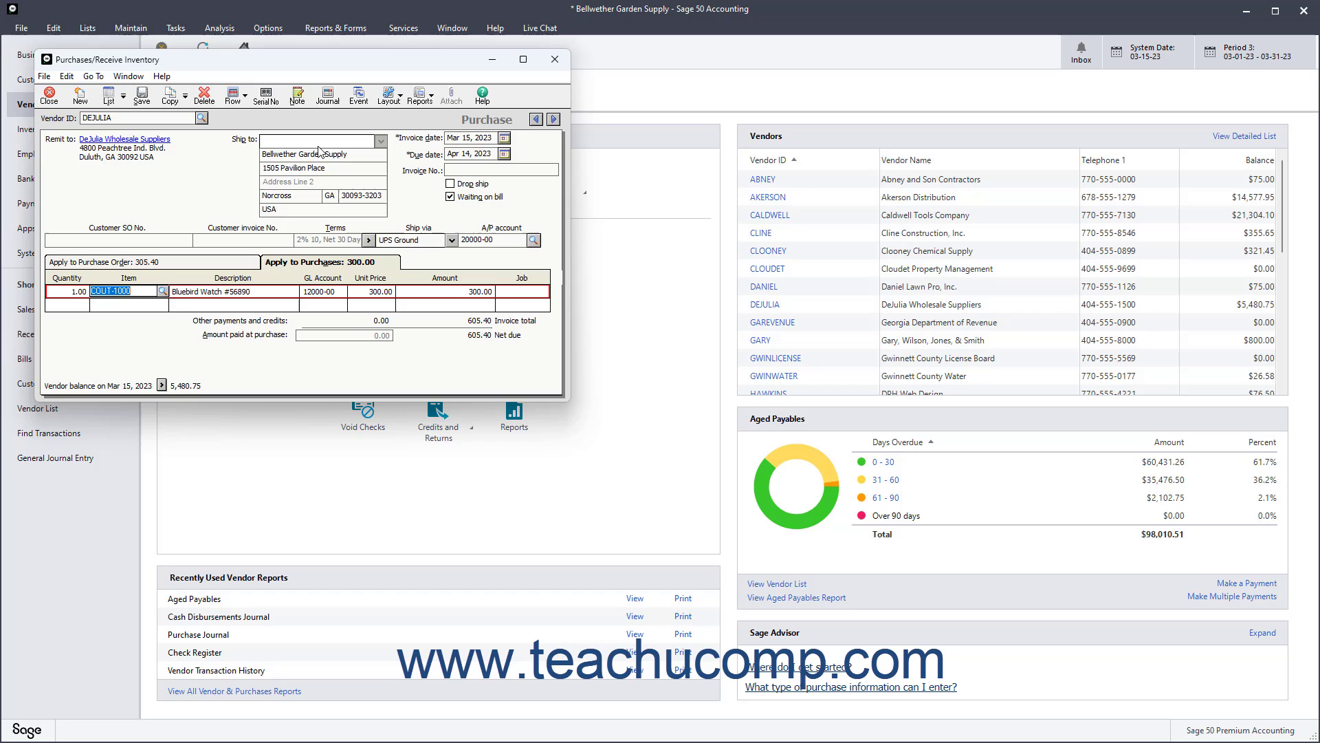
mouse_move(264, 92)
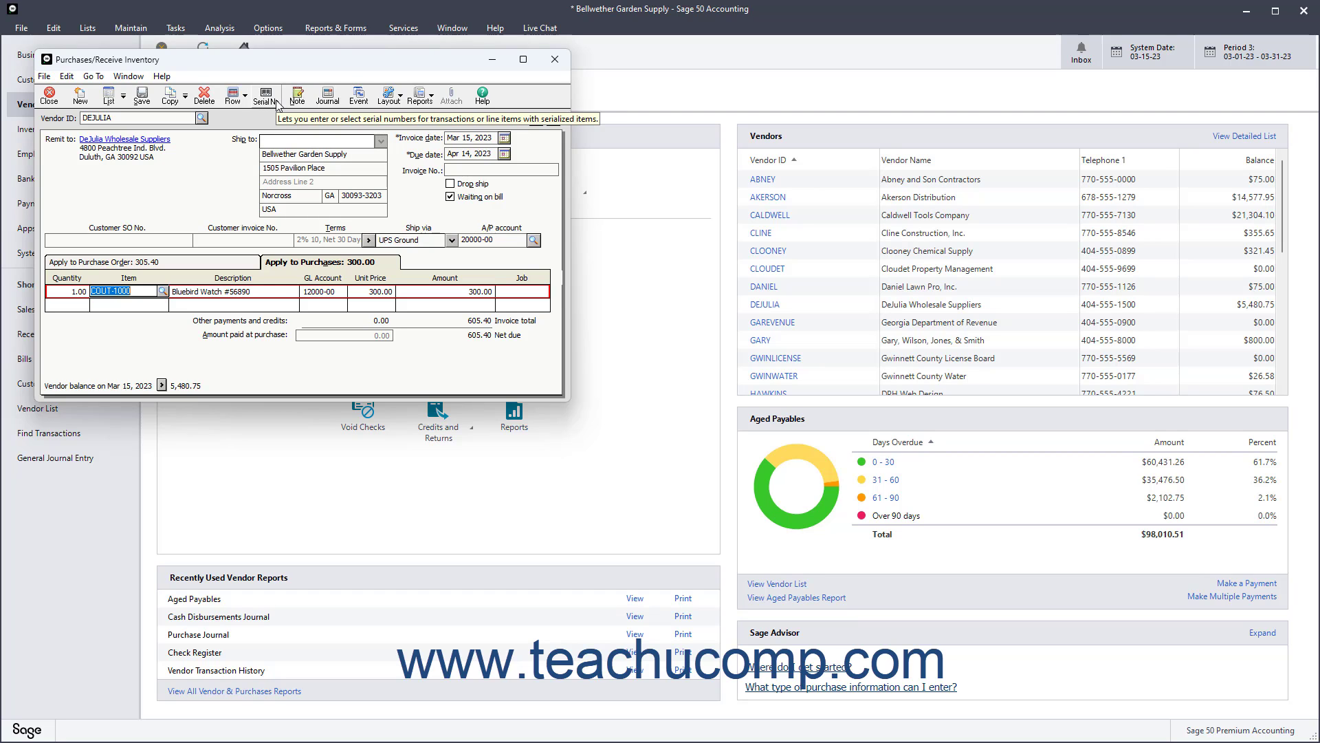
Start serial number entry for the COUT-1000 line from the toolbar
left_click(264, 95)
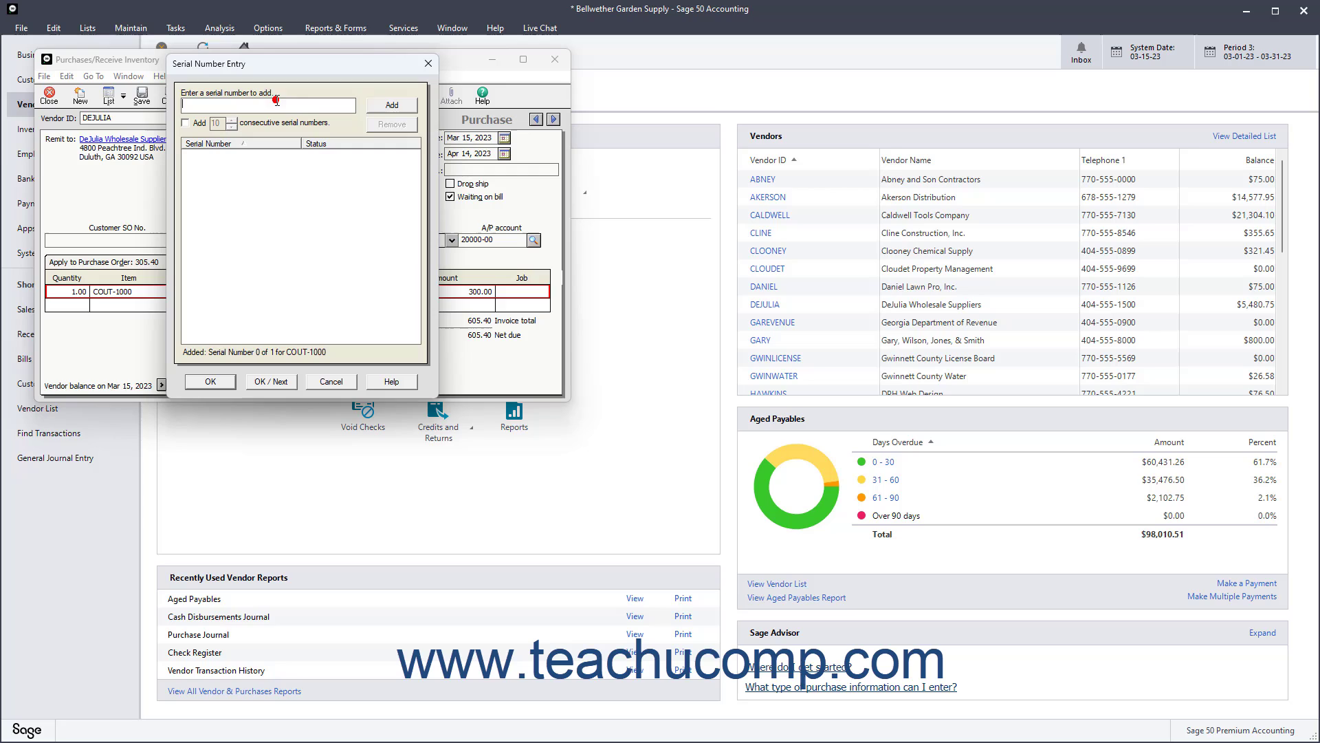
Add the single serial number 123456791 for COUT-1000, not a consecutive range, and accept it
type("123456791")
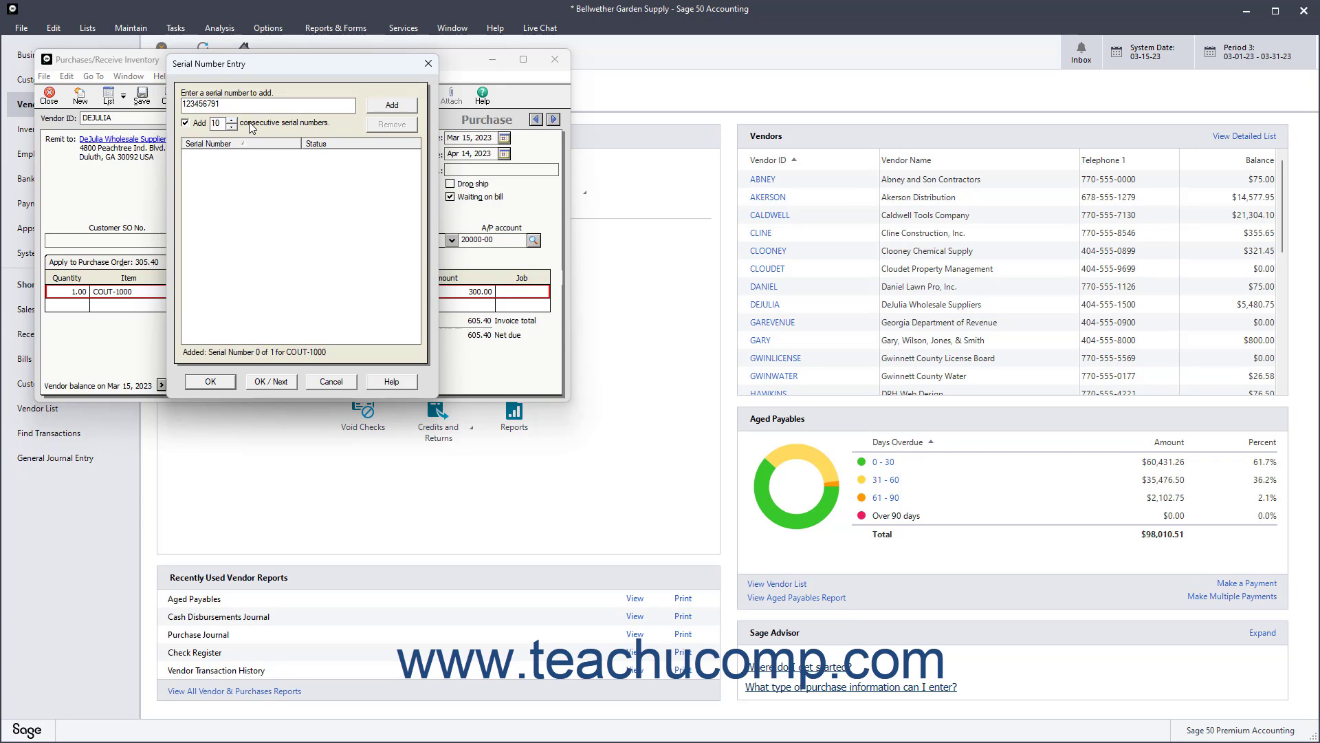
mouse_move(280, 129)
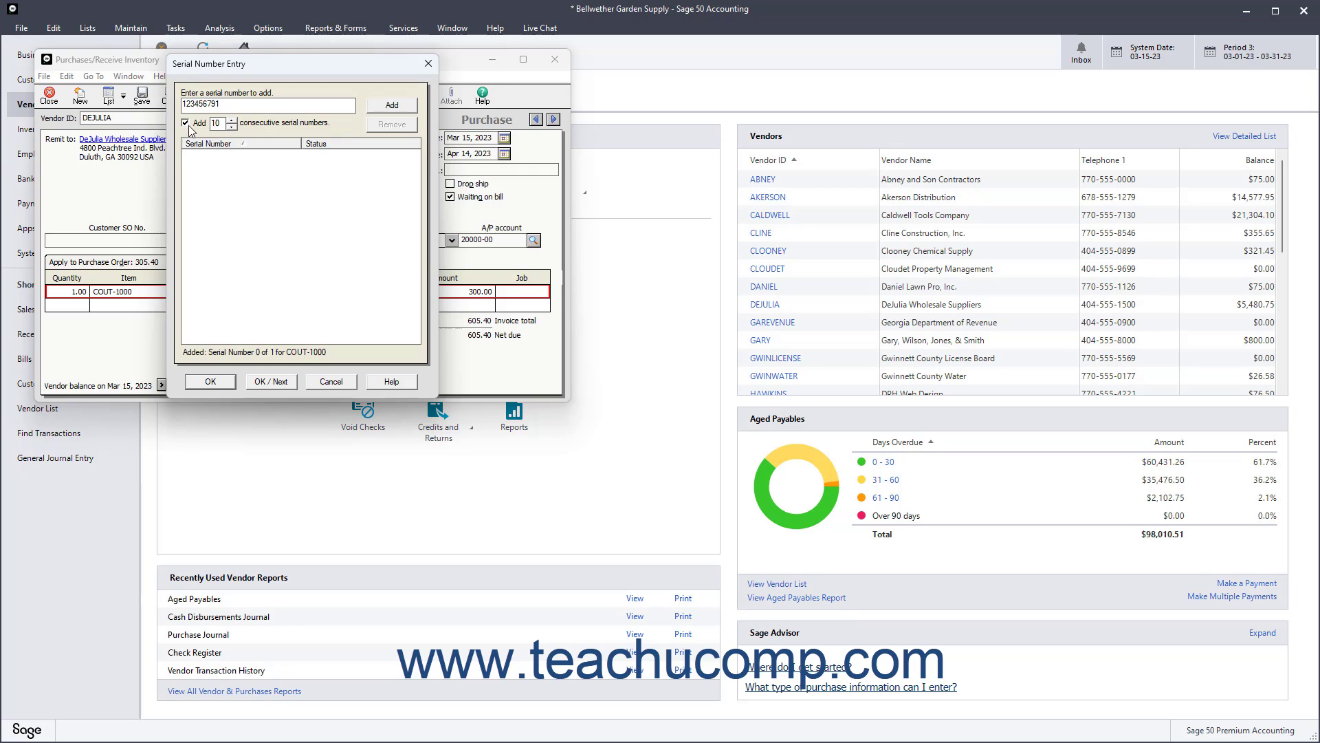
left_click(186, 122)
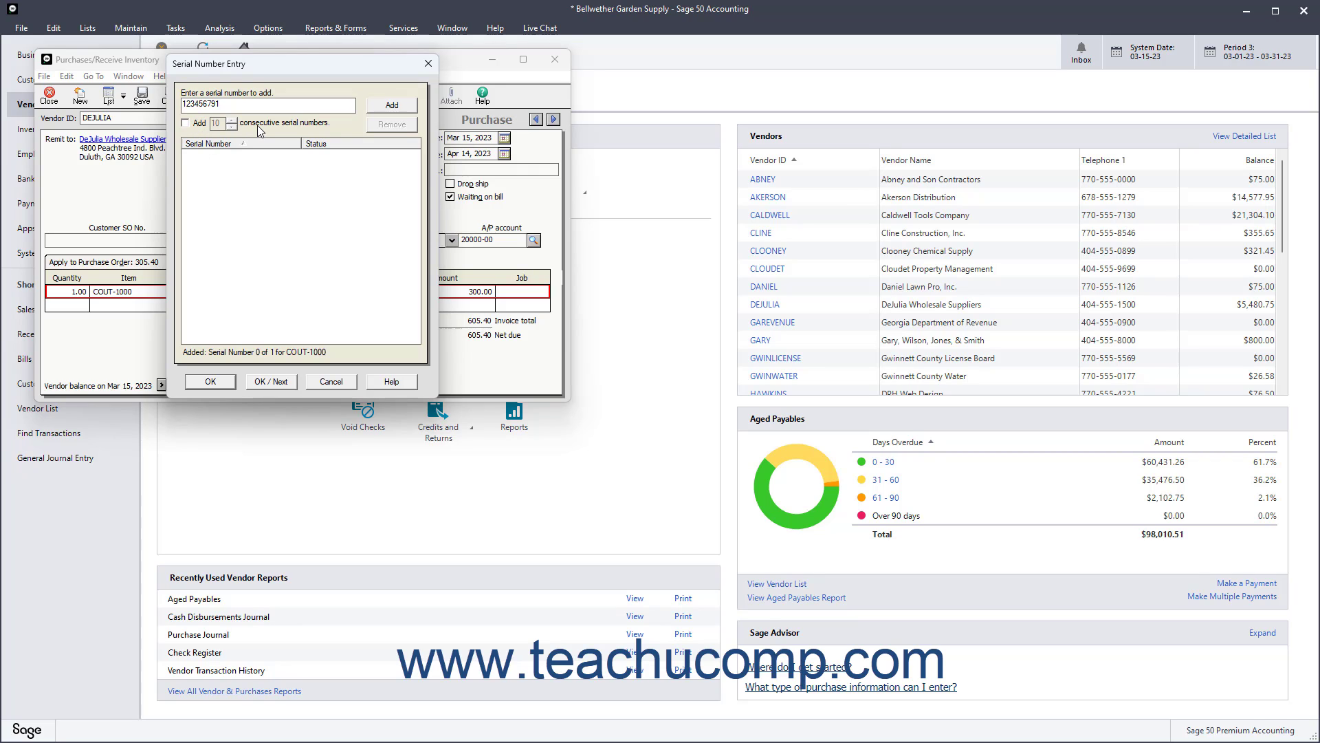
mouse_move(389, 105)
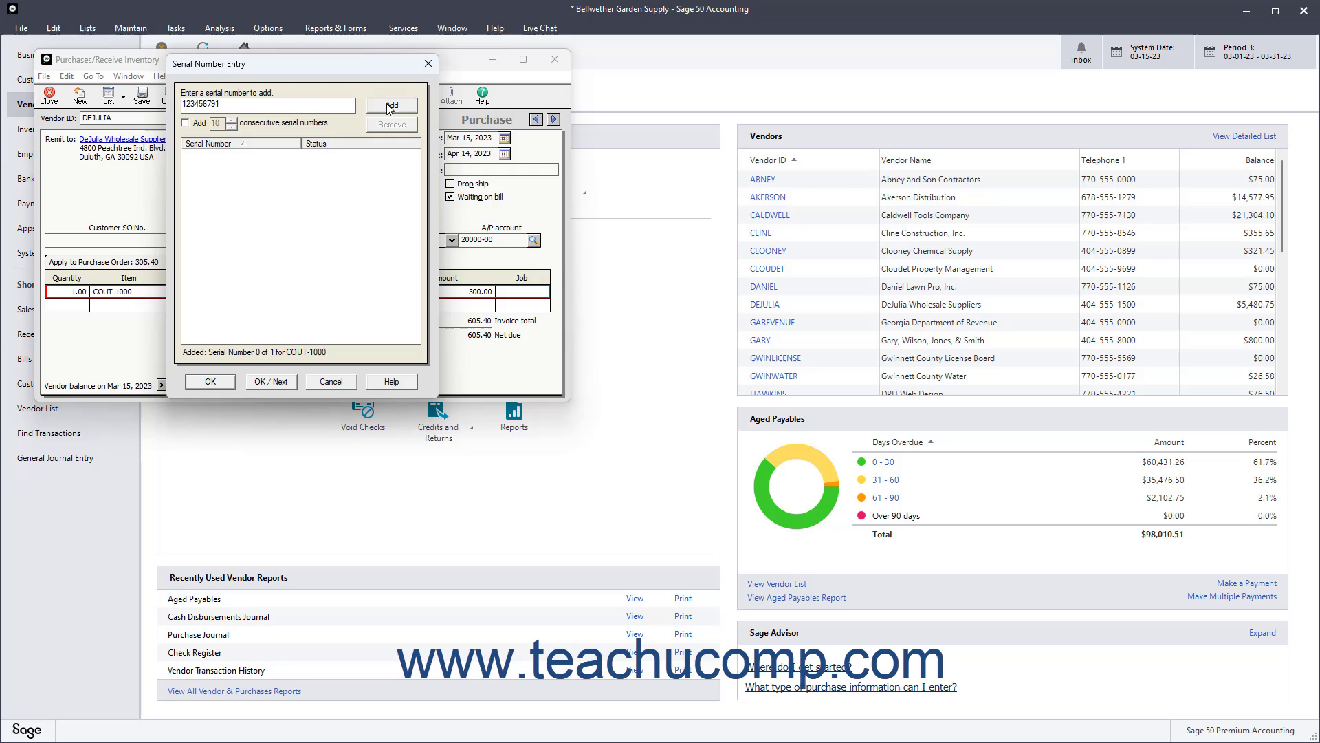
left_click(390, 105)
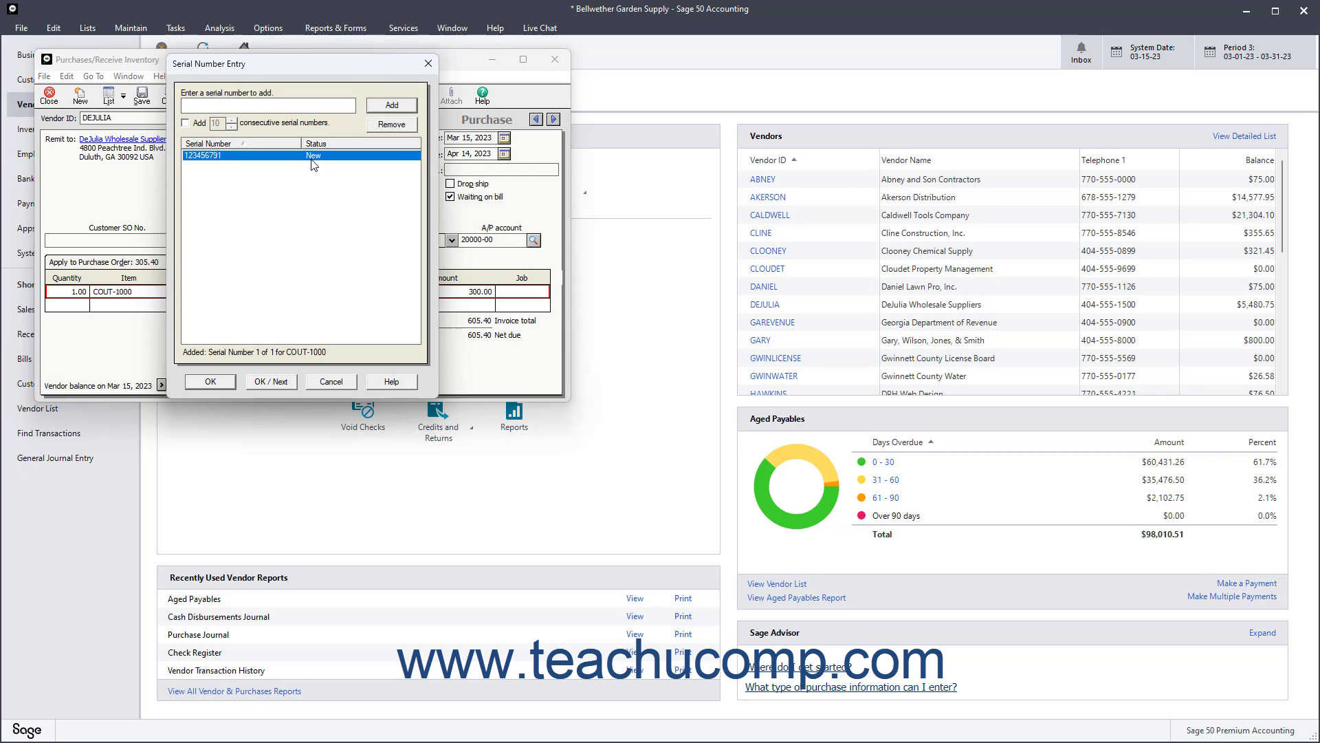
left_click(300, 353)
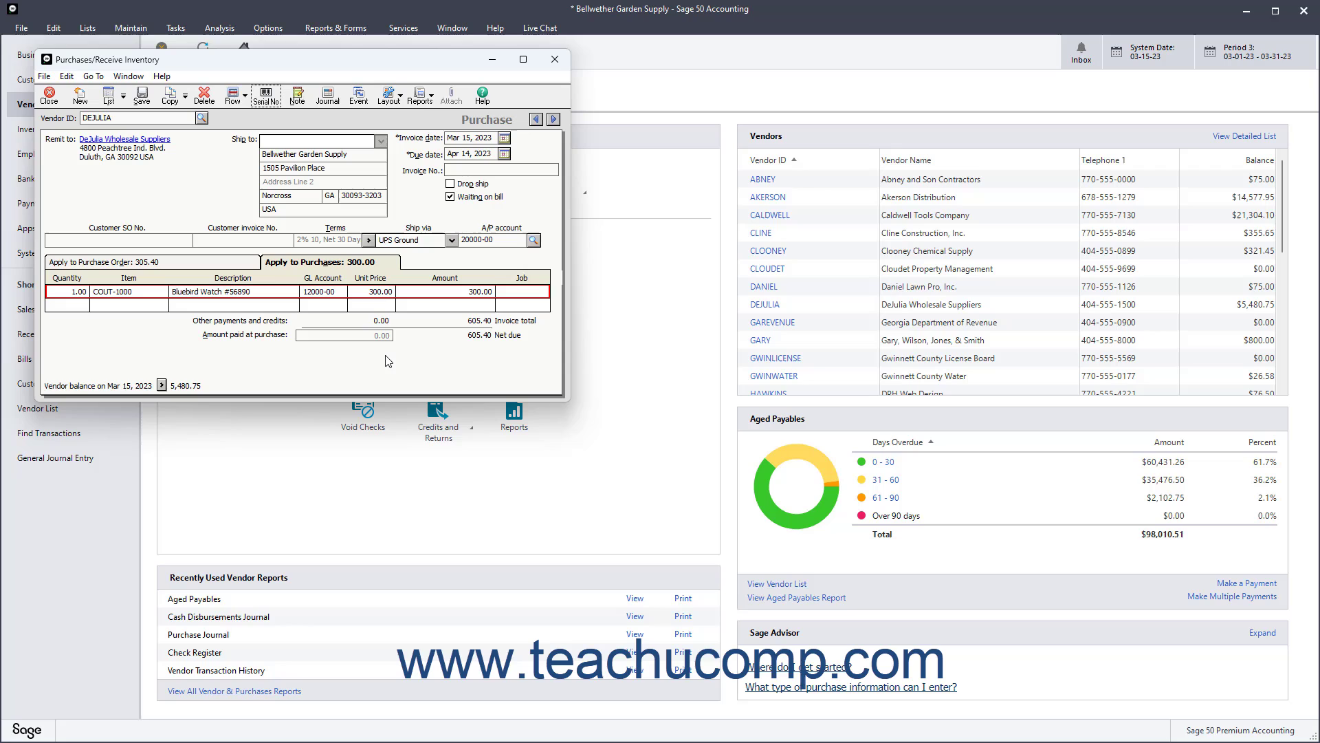
mouse_move(285, 327)
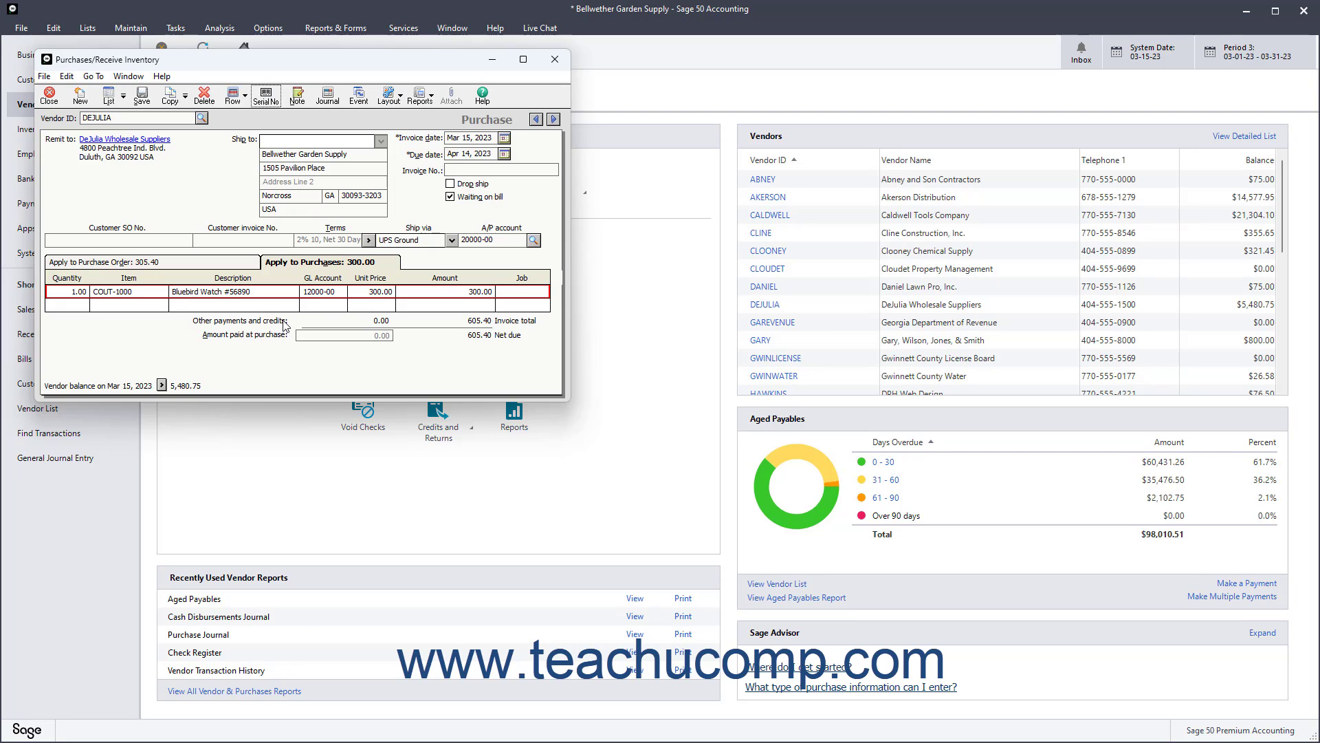
mouse_move(281, 342)
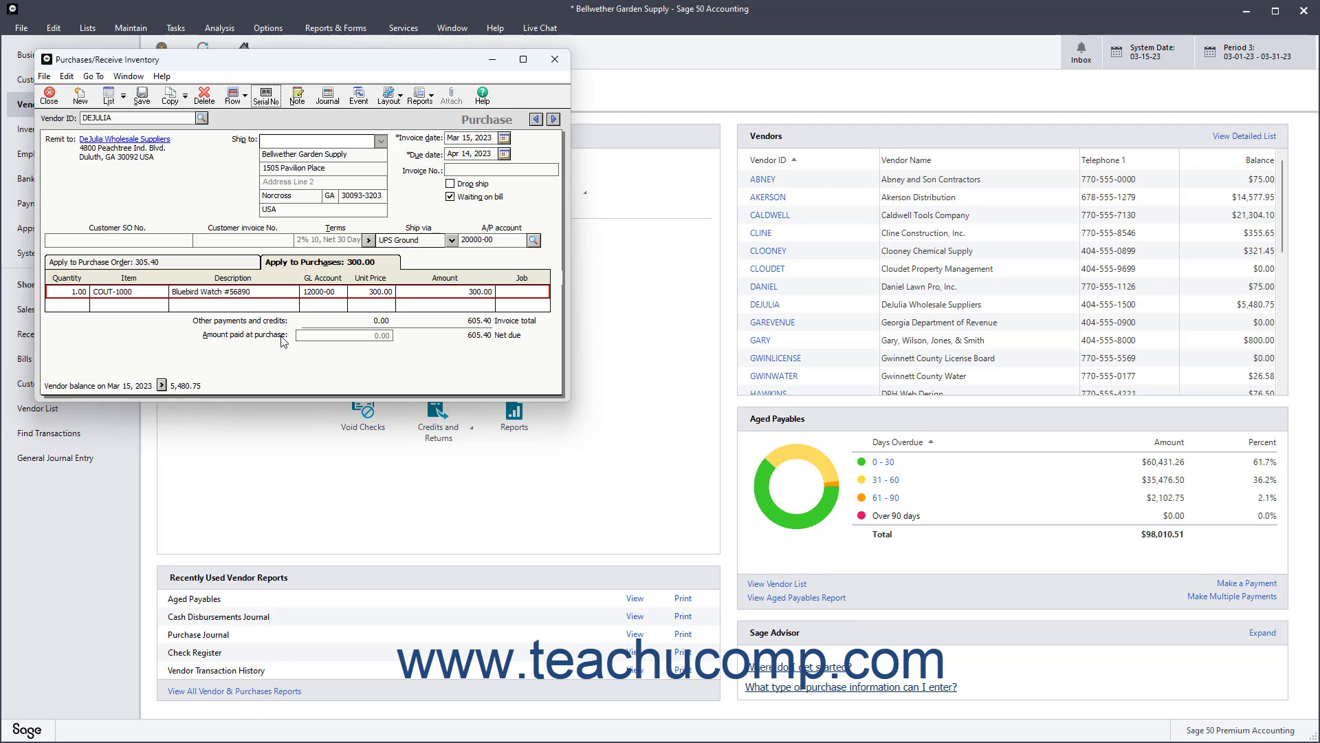
mouse_move(279, 341)
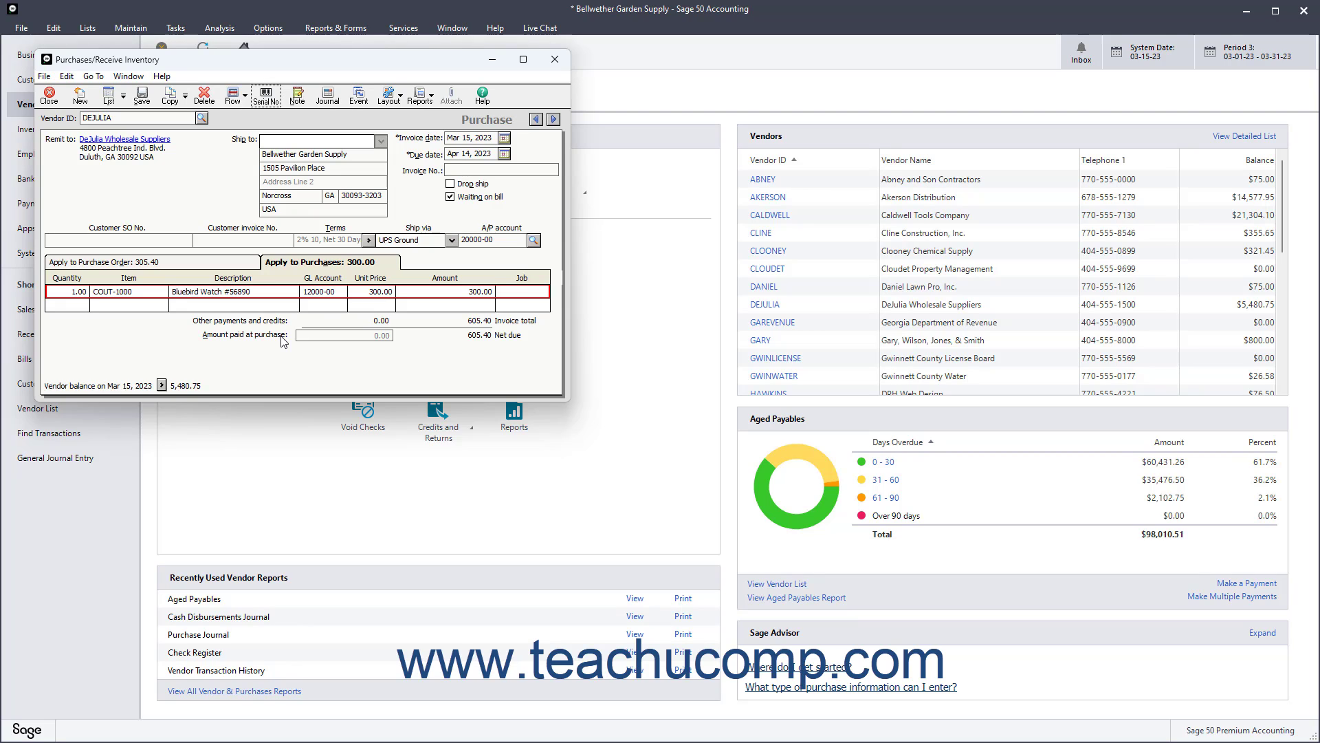
mouse_move(312, 346)
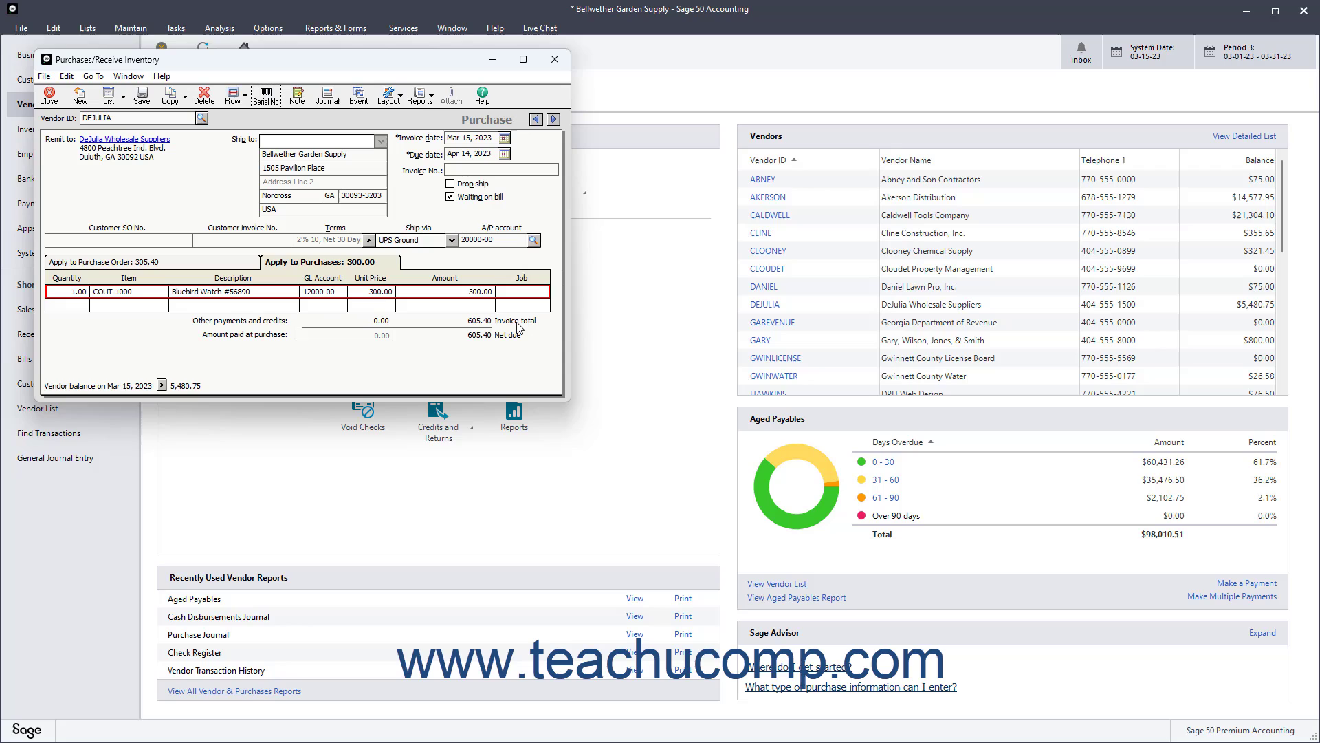
mouse_move(514, 333)
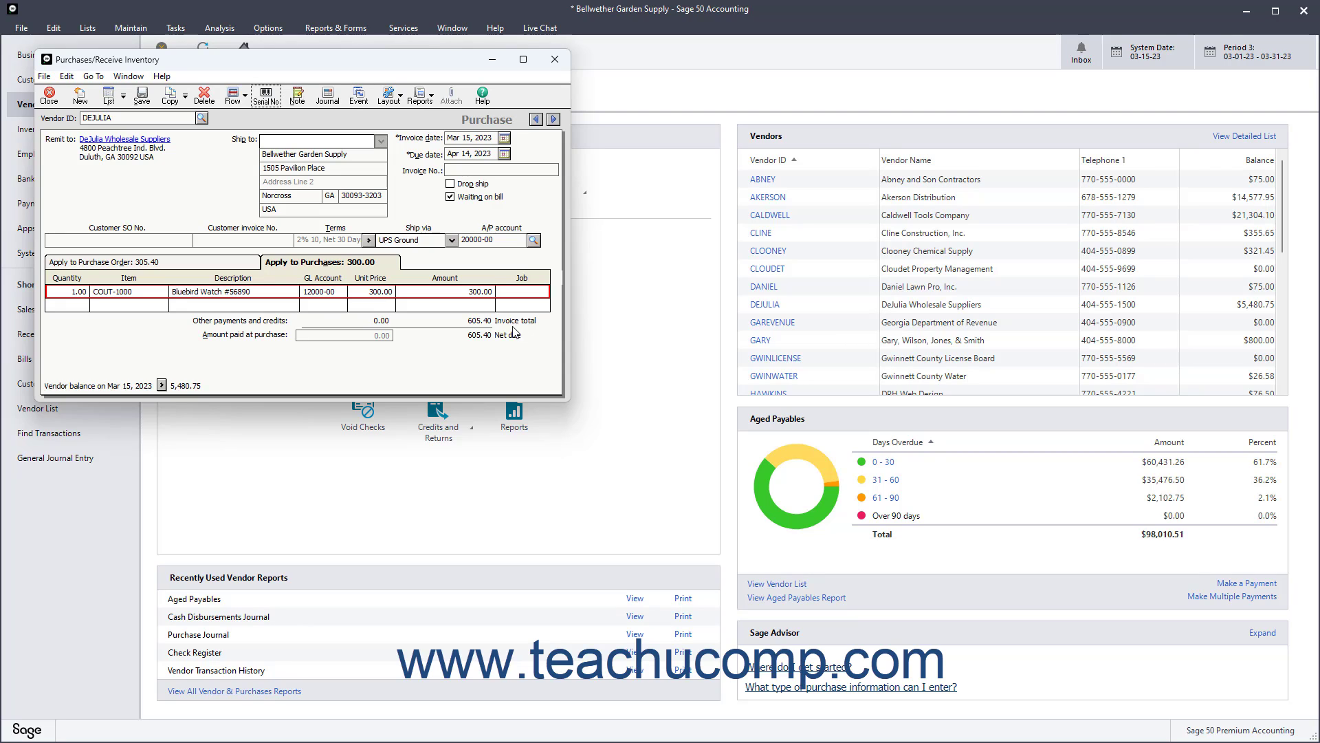
mouse_move(513, 338)
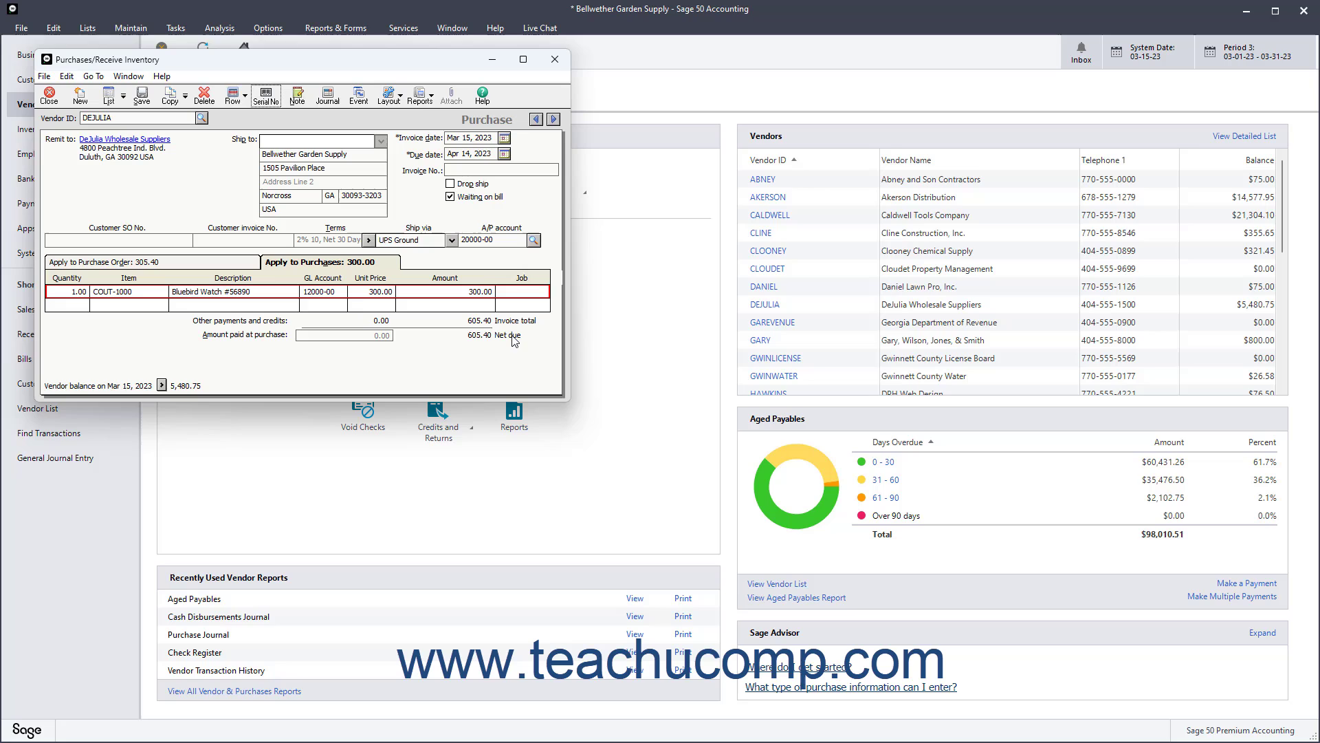
mouse_move(170, 95)
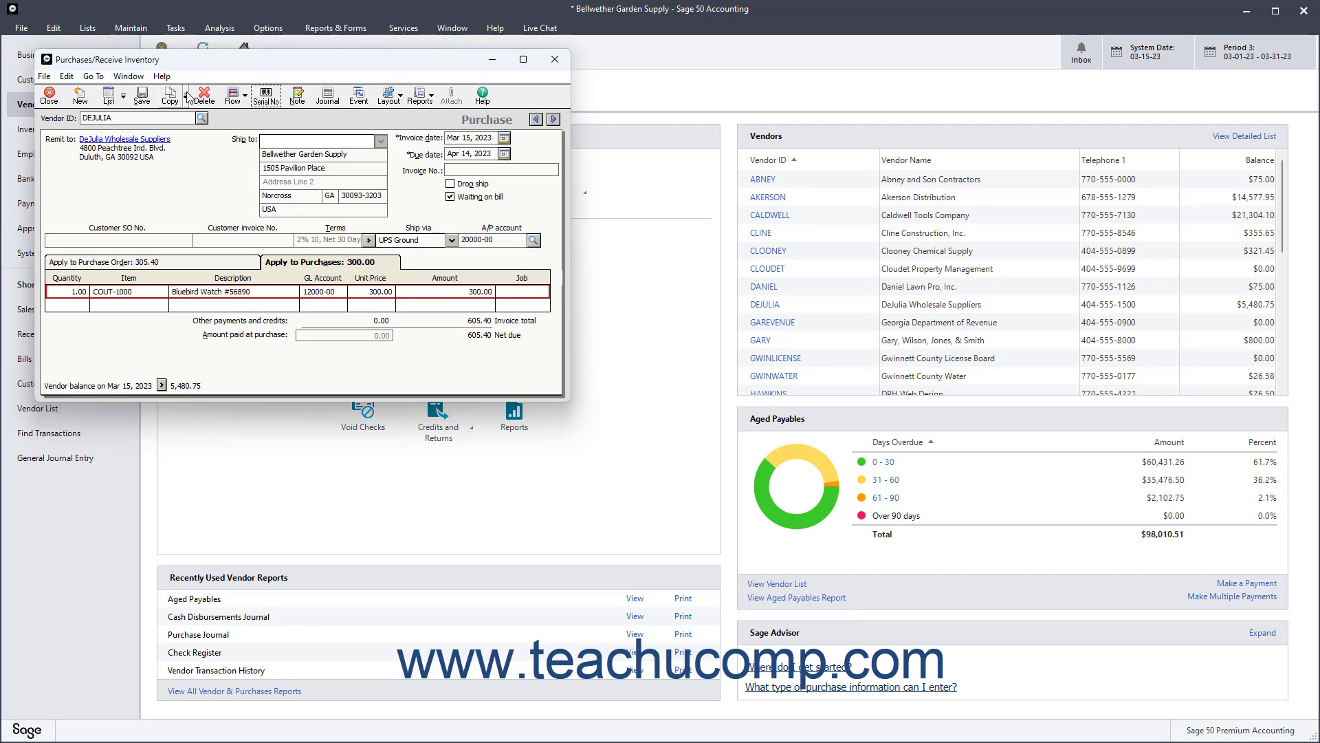
left_click(166, 92)
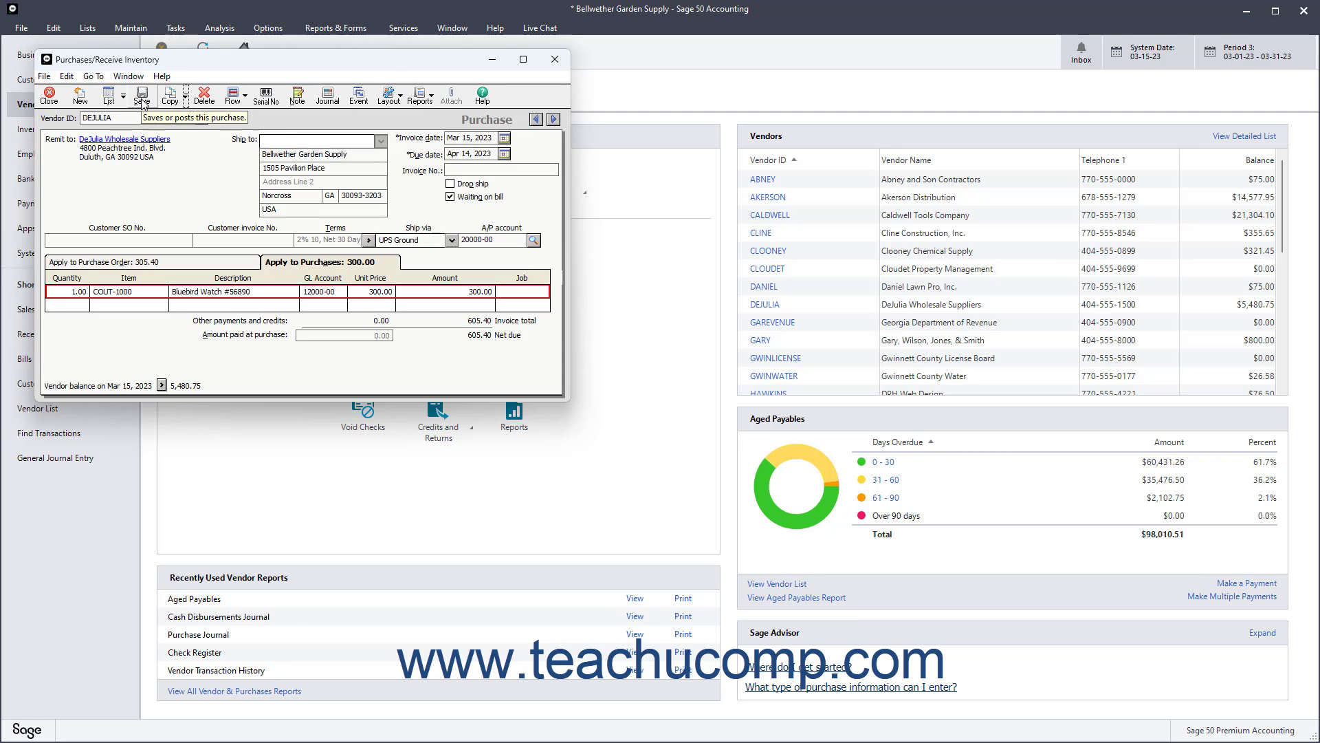
Save the DeJulia purchase, leaving a blank form for the next entry
left_click(140, 92)
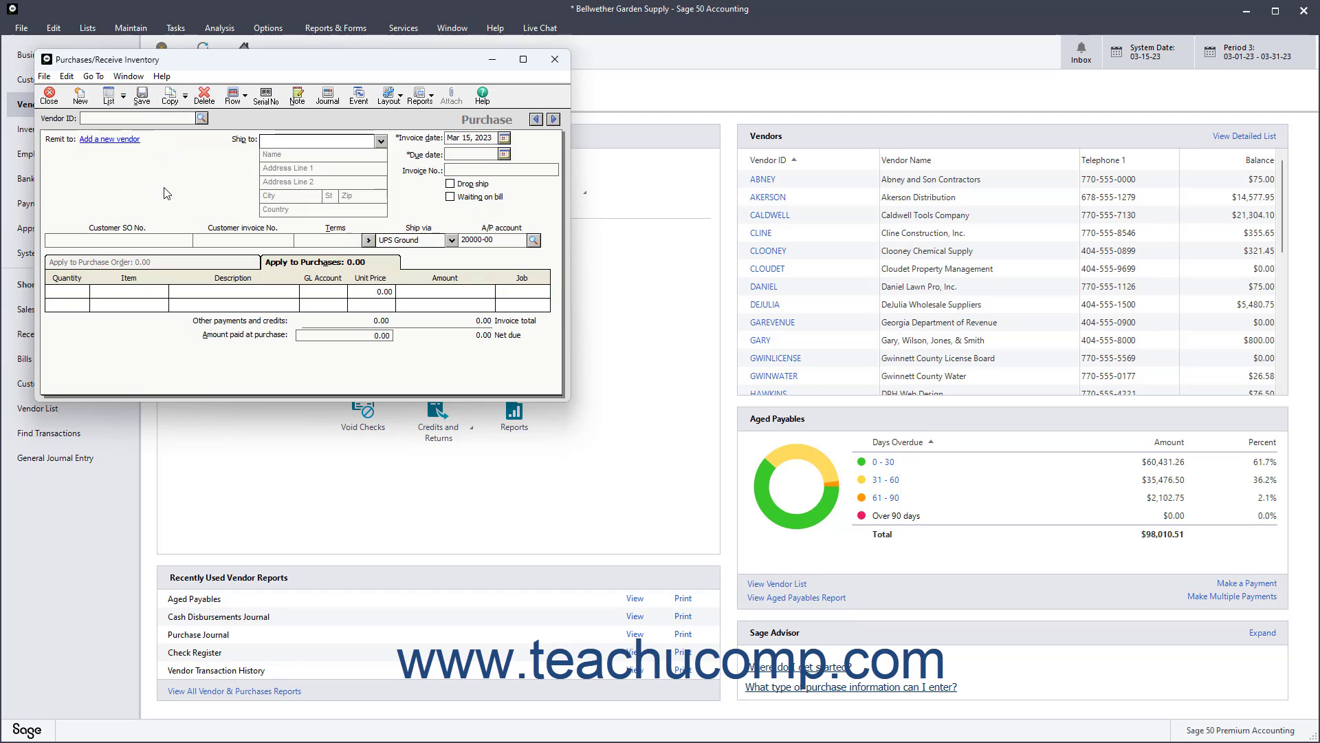